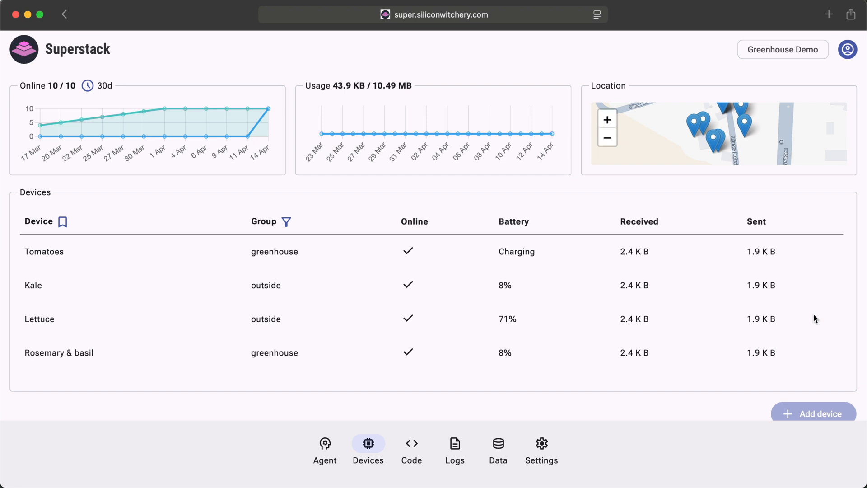
Review the Tomatoes device's code and the collected sensor data records.
click(412, 449)
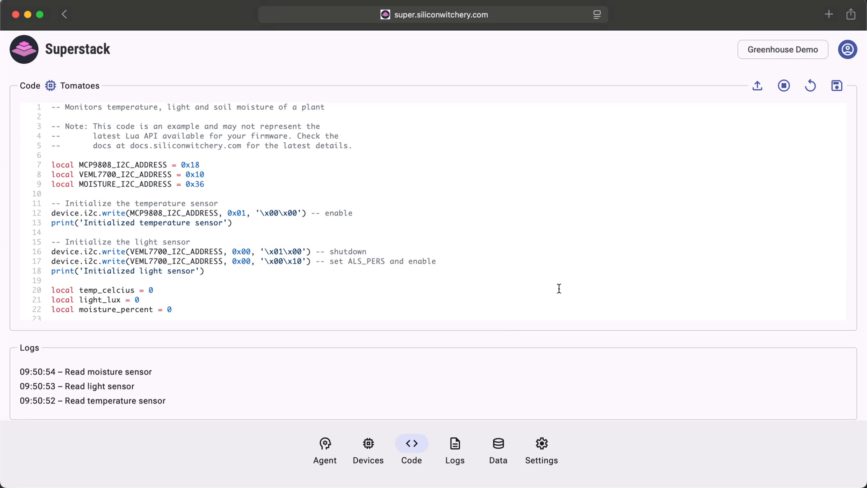
click(497, 448)
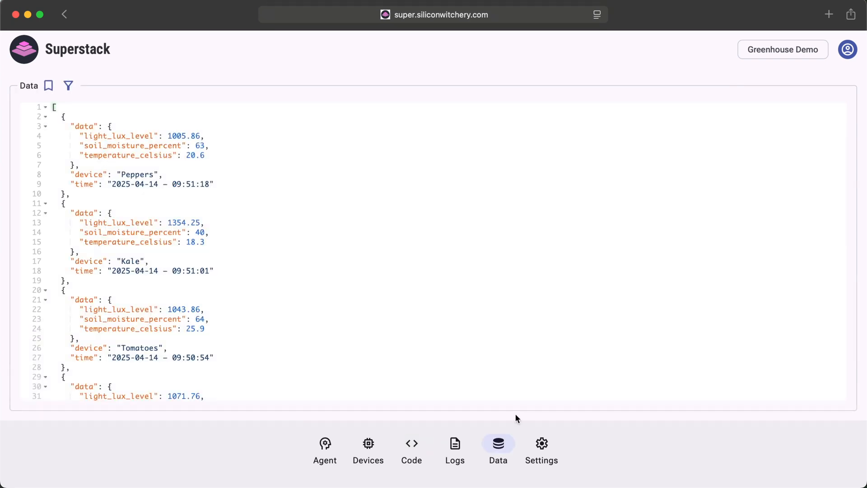
scroll(down, 3)
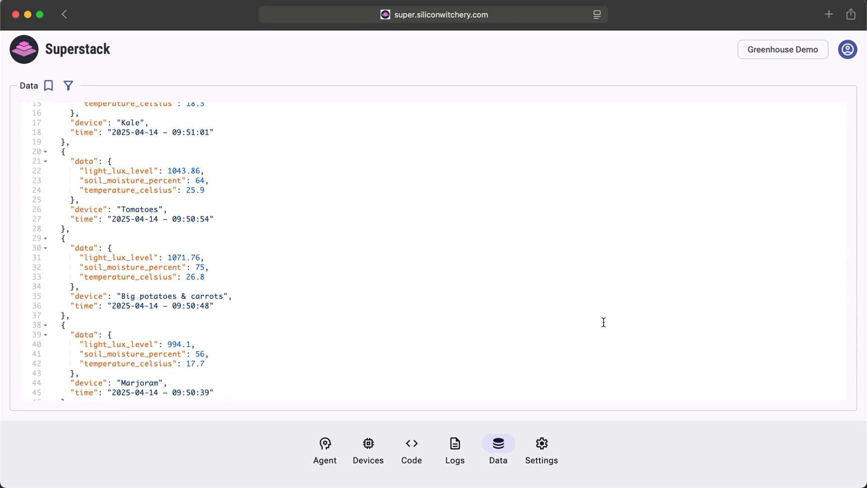
Ask the deployment agent 'How are my tomatoes doing?' and get its summary.
click(325, 448)
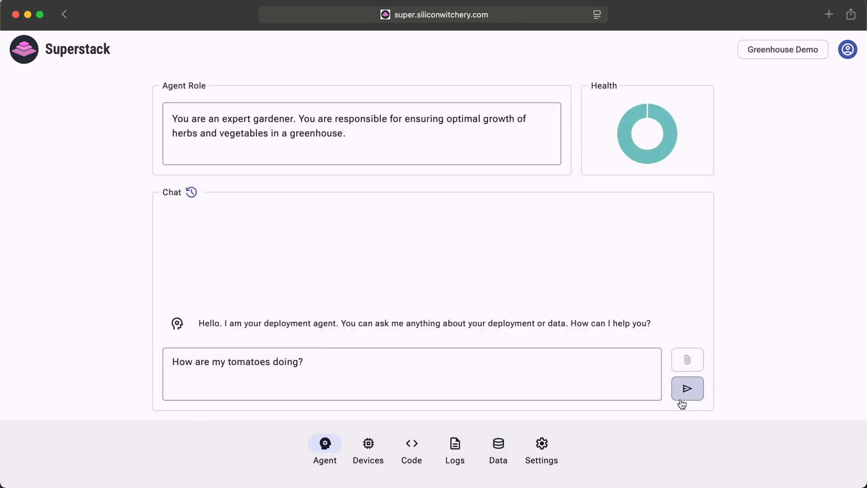
click(687, 387)
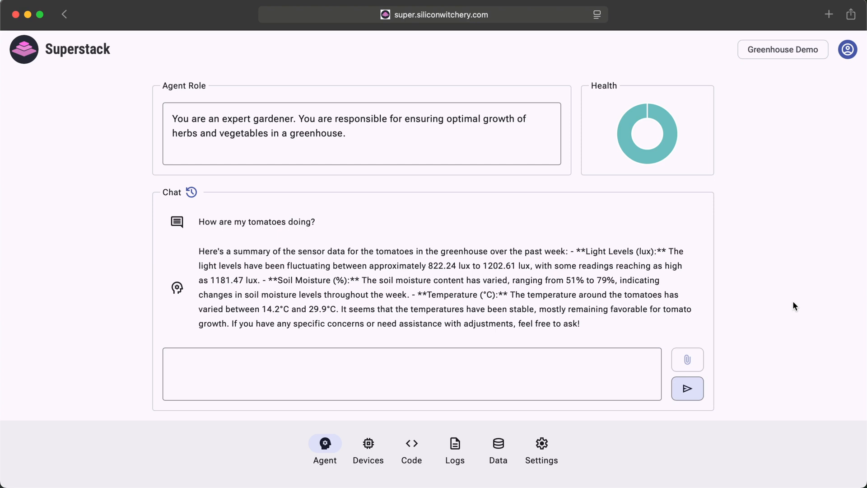
click(368, 448)
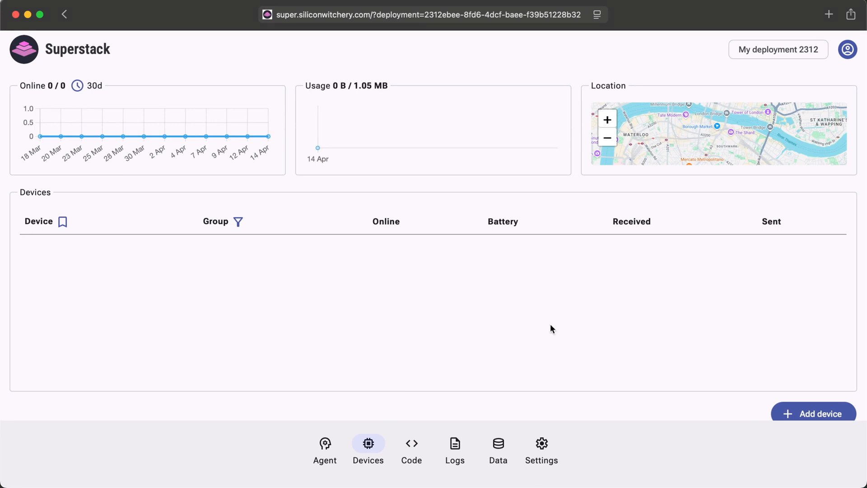
scroll(down, 3)
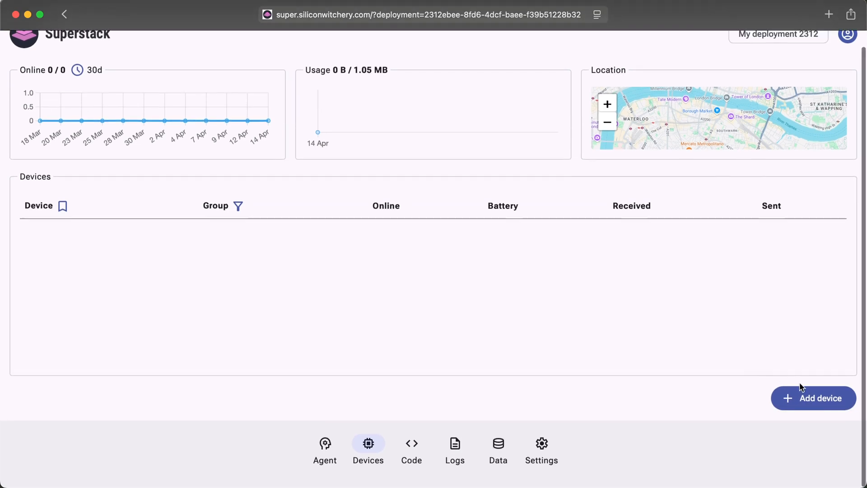
click(813, 398)
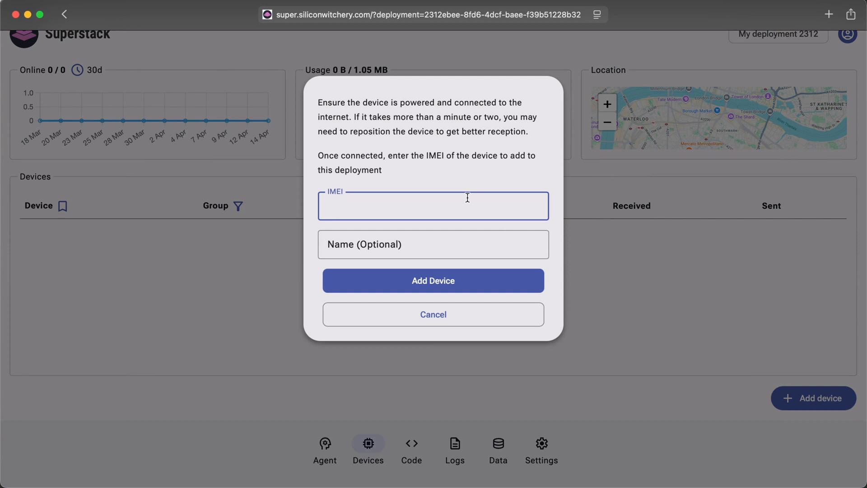
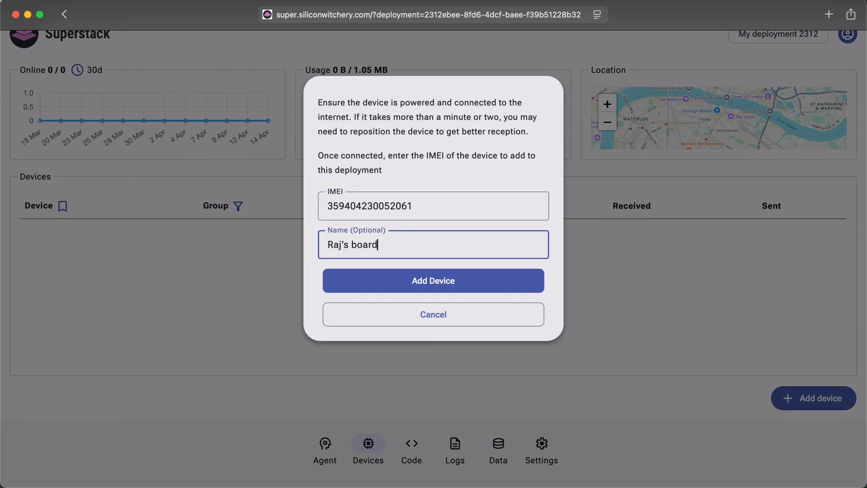
click(434, 280)
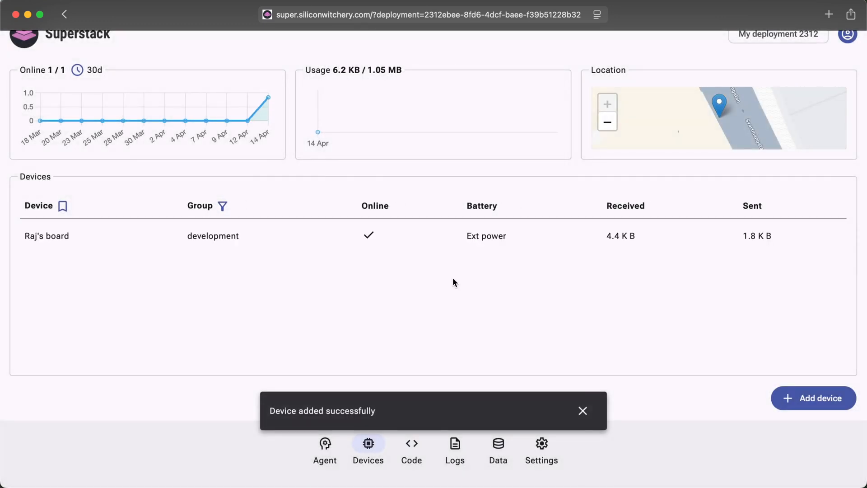
click(412, 448)
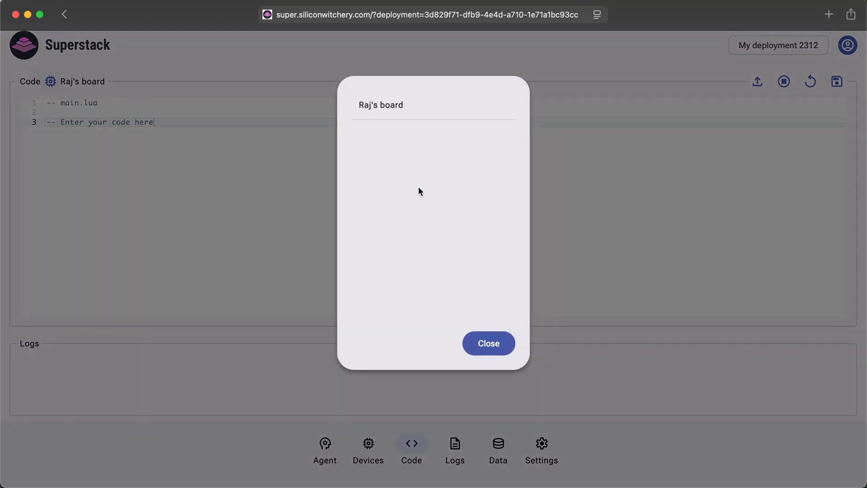
Replace Raj's board's starter code with a single print('hello world') line.
click(487, 343)
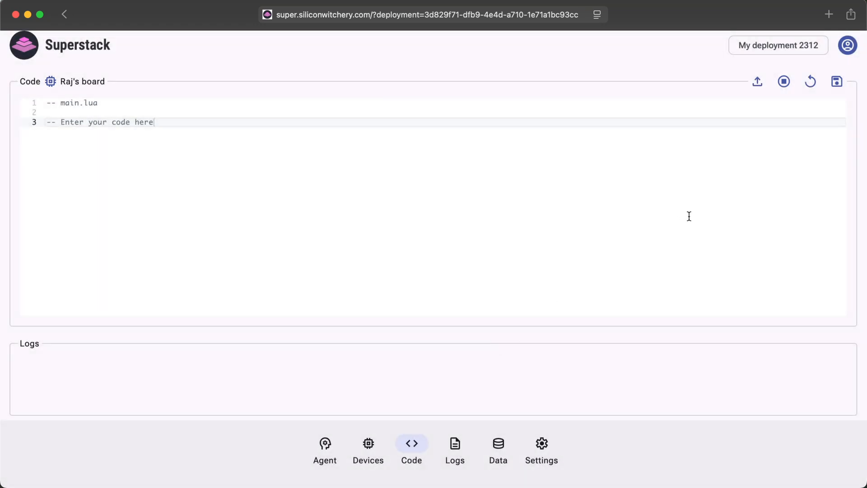
mouse_move(784, 81)
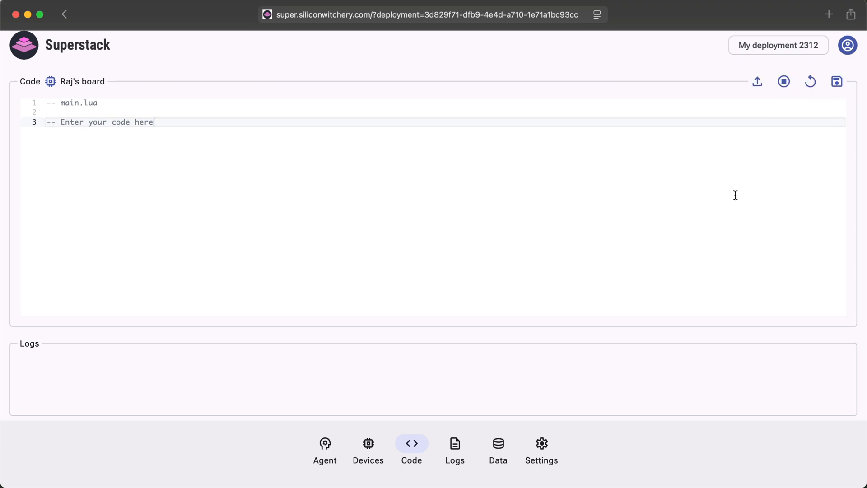
mouse_move(758, 81)
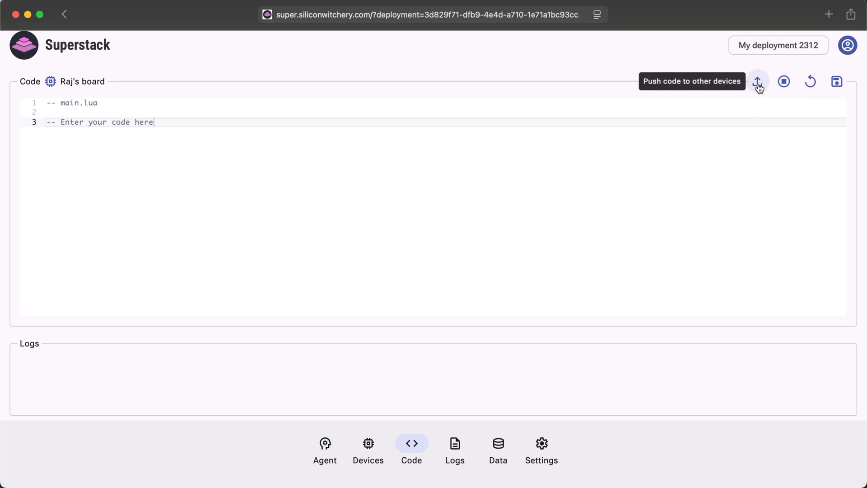
mouse_move(712, 197)
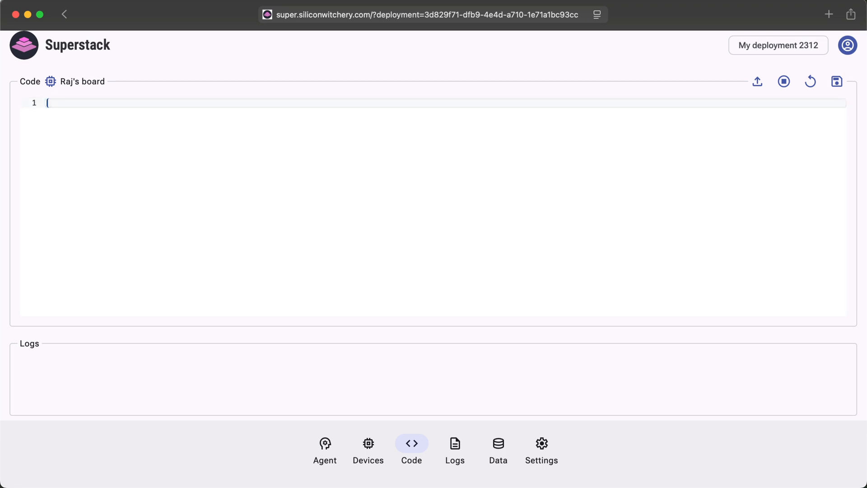
text(print('hel'))
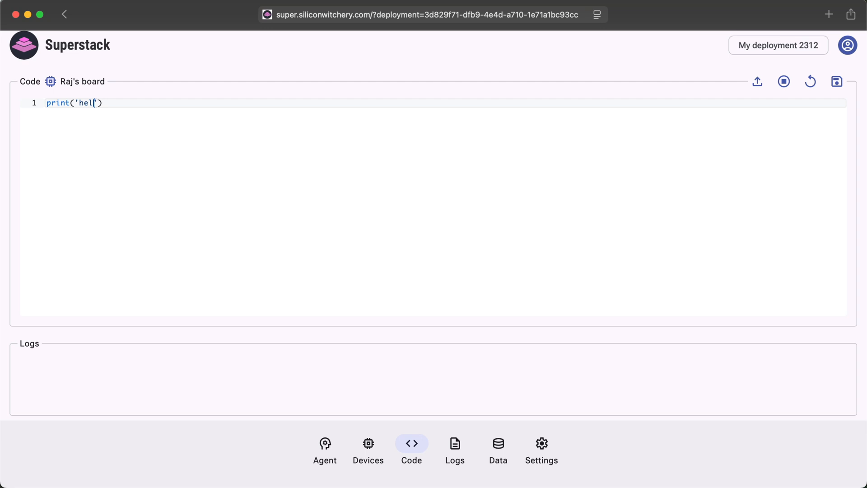
text(lo world)
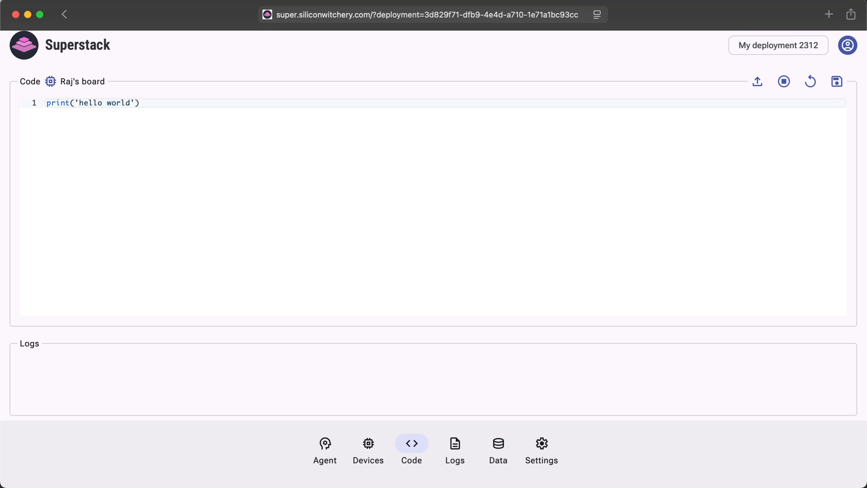
mouse_move(187, 138)
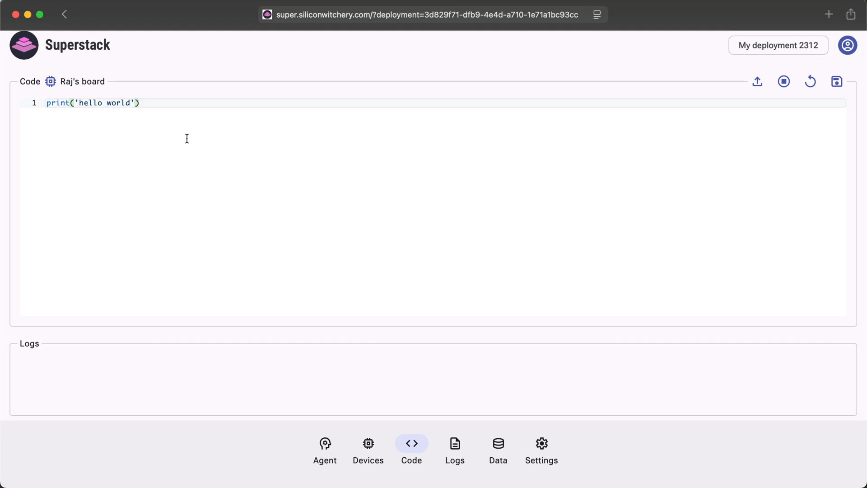
mouse_move(155, 182)
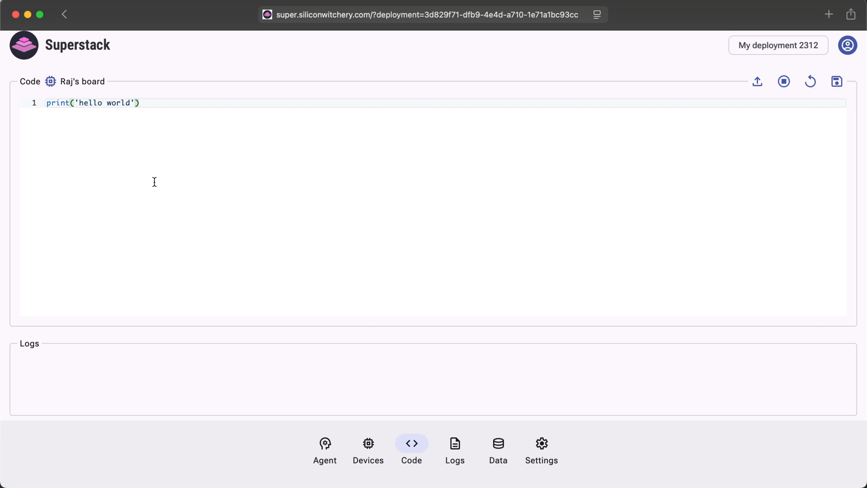
mouse_move(279, 223)
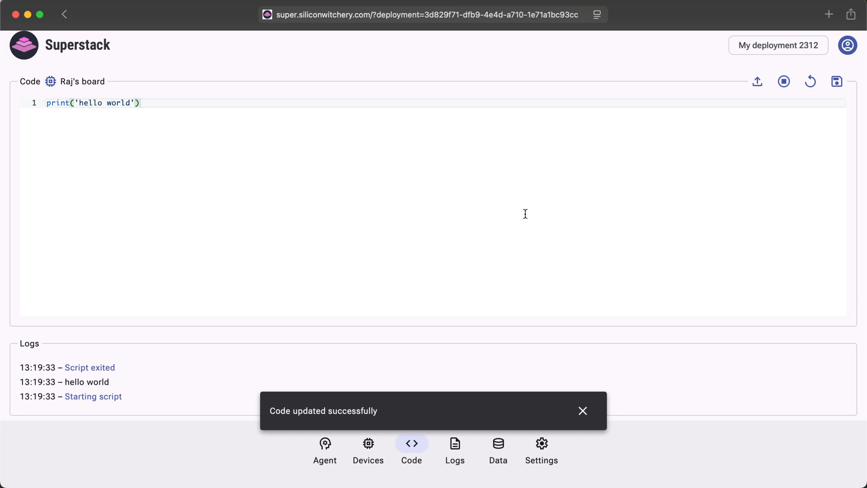
mouse_move(104, 385)
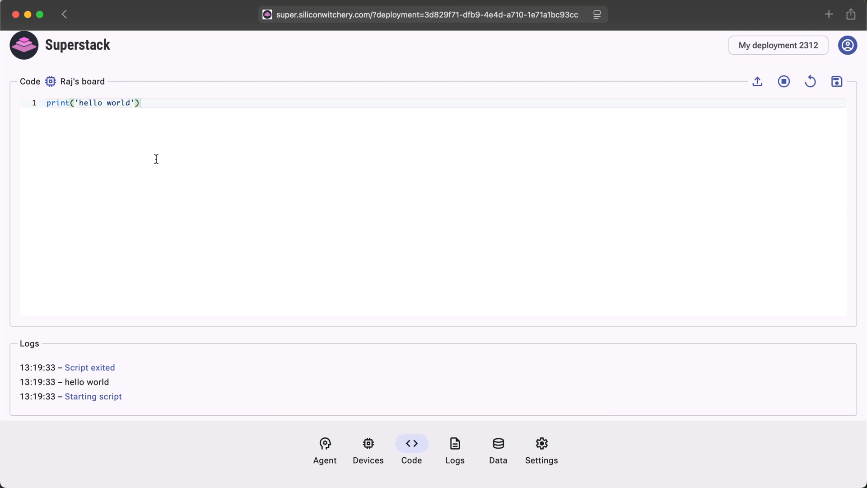
mouse_move(171, 110)
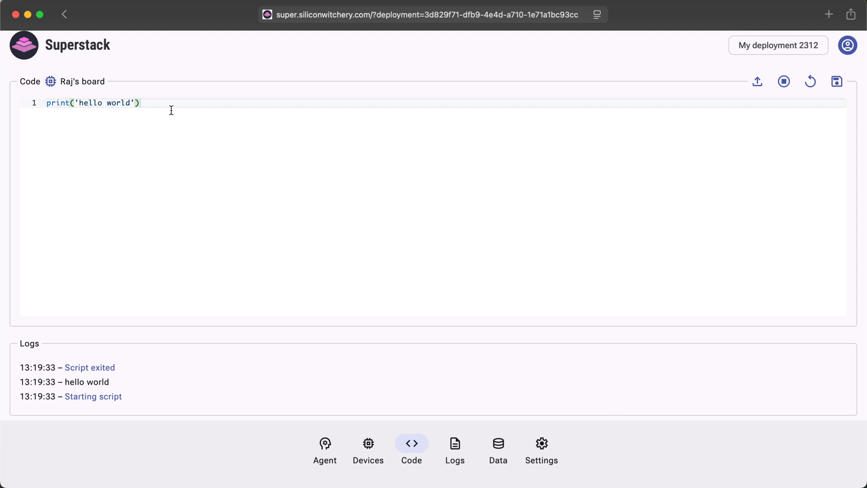
mouse_move(146, 388)
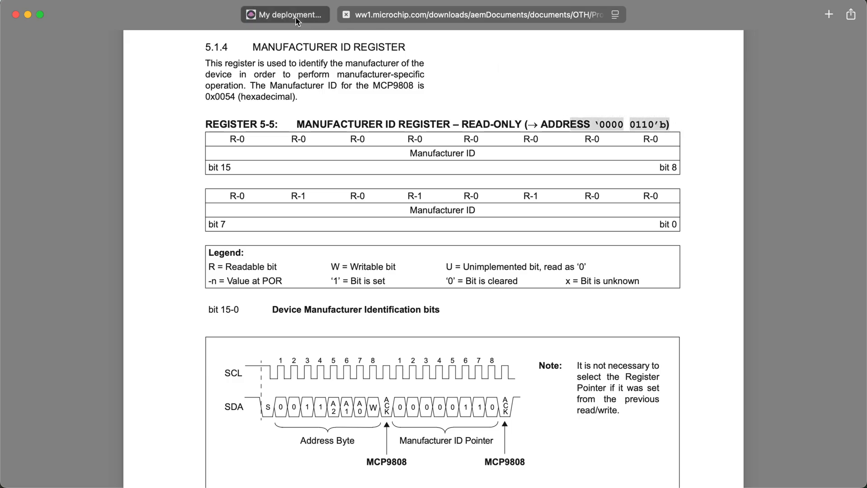
Define MCP9808_ADDRESS = 0x18 in Raj's board's script.
click(285, 14)
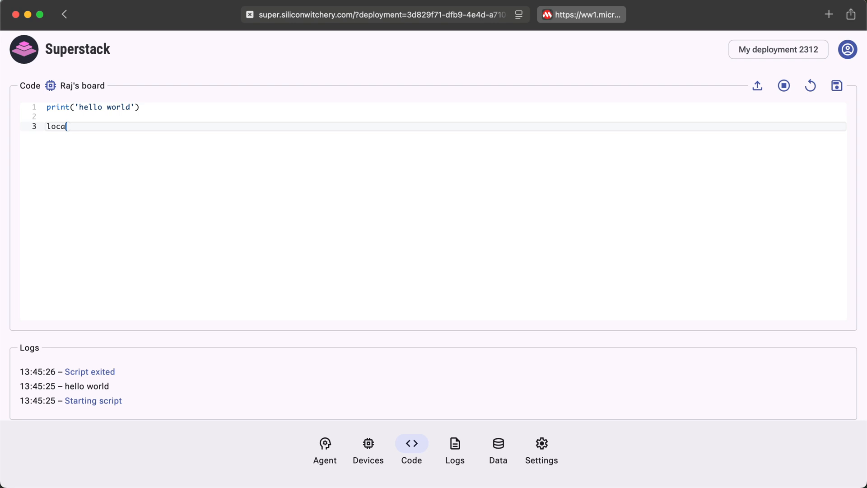
text(MCP9808_)
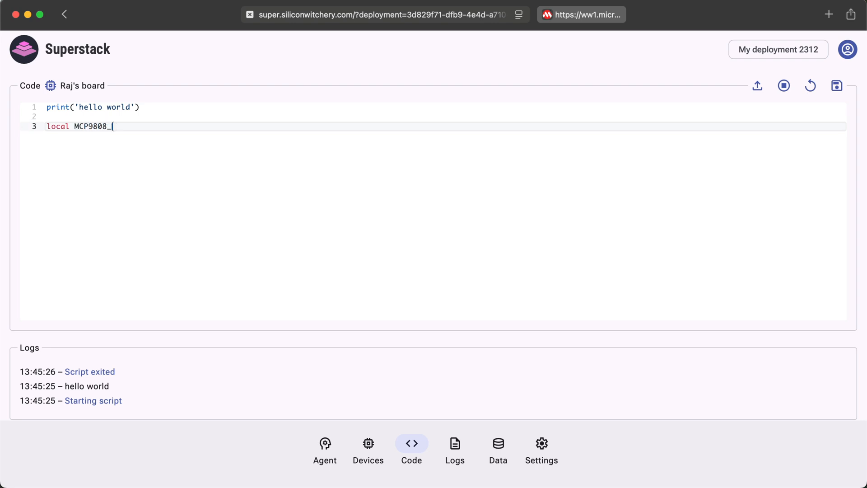
text(ADDRESS = 0x18)
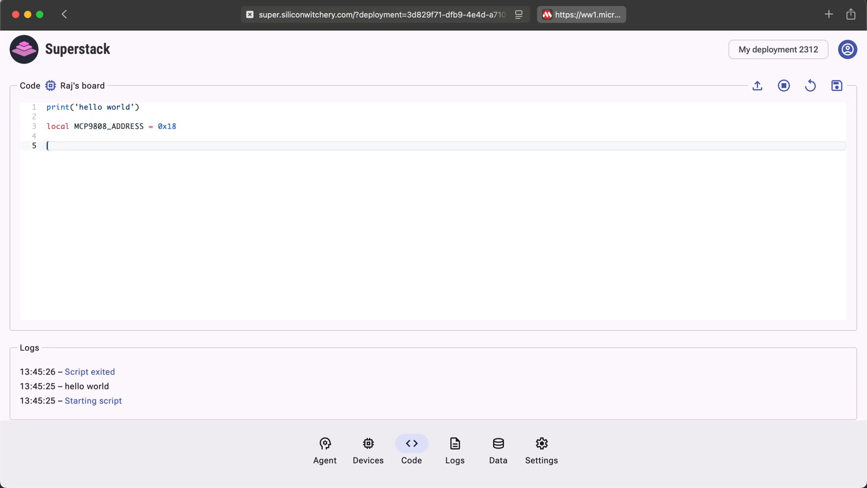
Add local response = device.i2c.read(MCP9808_ADDRESS, 0x06, 2) reading two bytes.
text(local response)
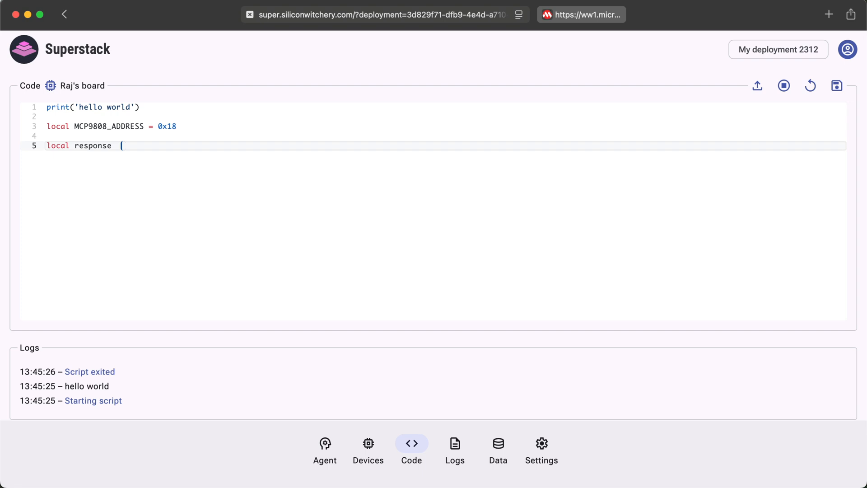
text(= device.)
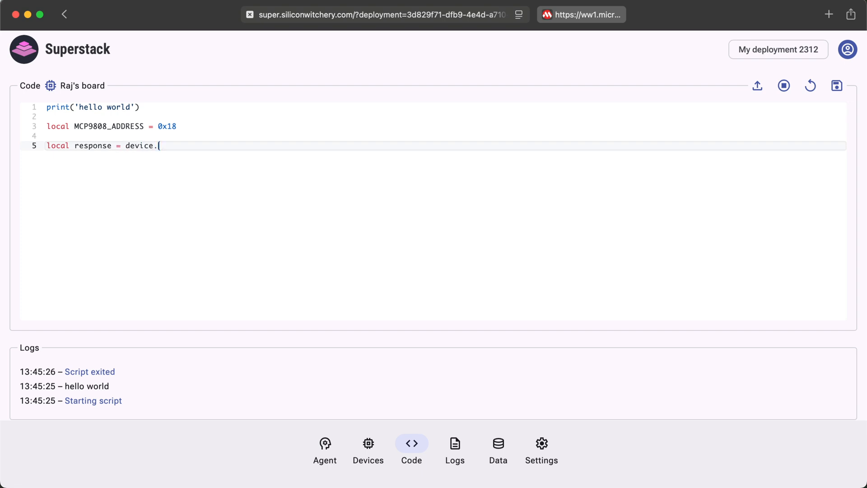
text(i2c.read())
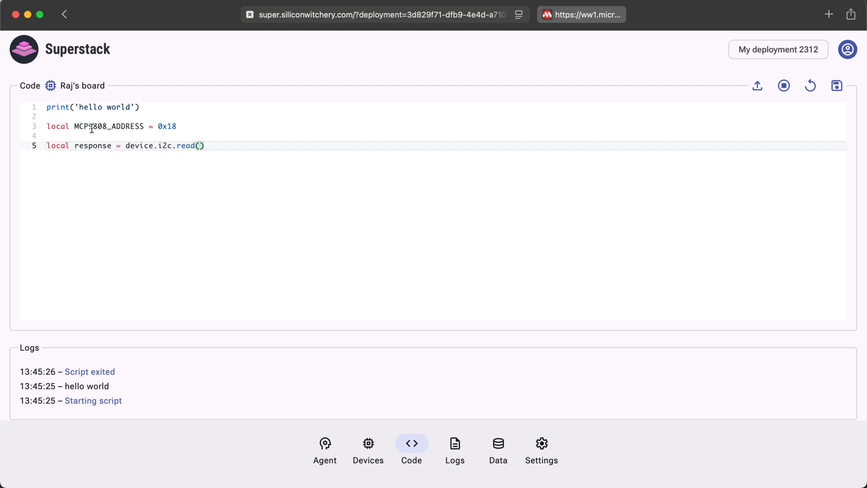
text(MCP9808_ADDRESS,)
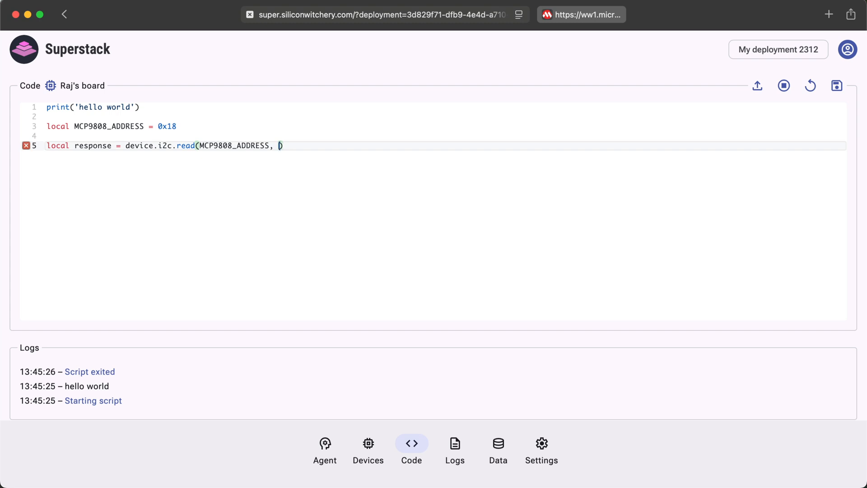
text(0x06)
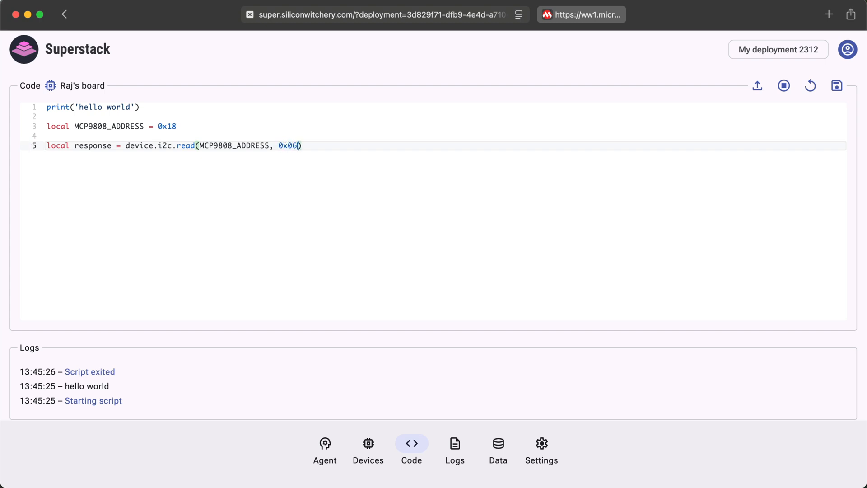
text(, 2, {sda_pin='D6', scl_pin='D7)
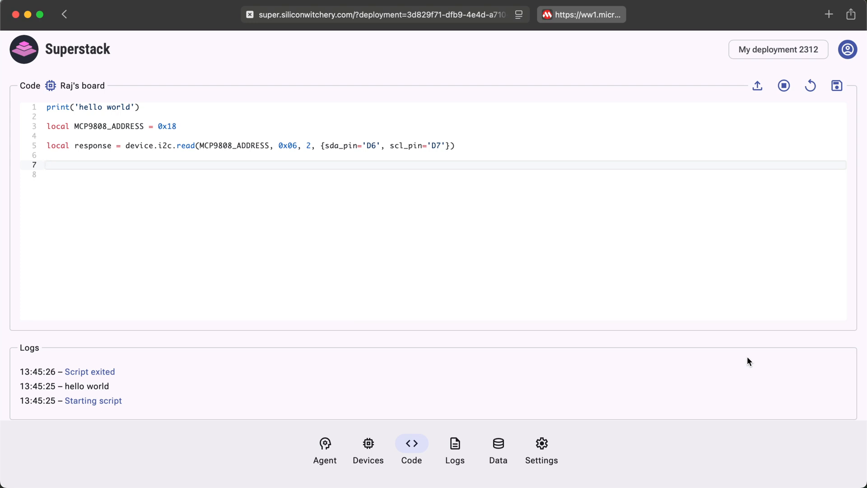
click(581, 15)
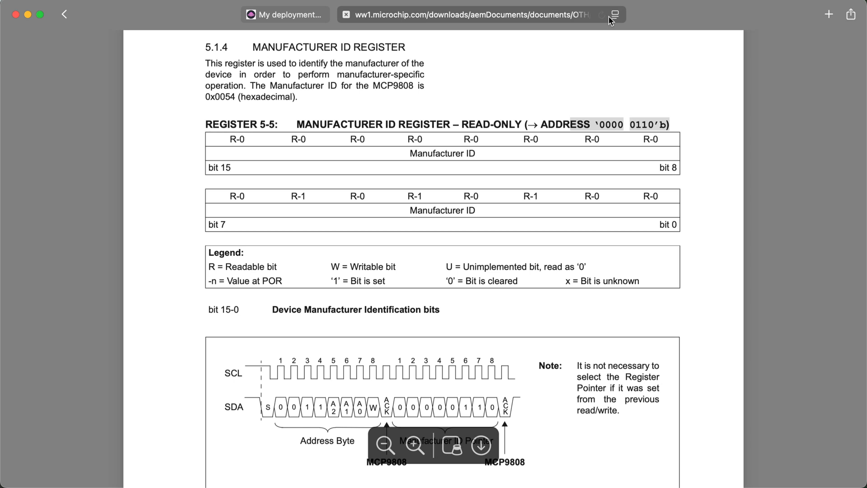
scroll(down, 3)
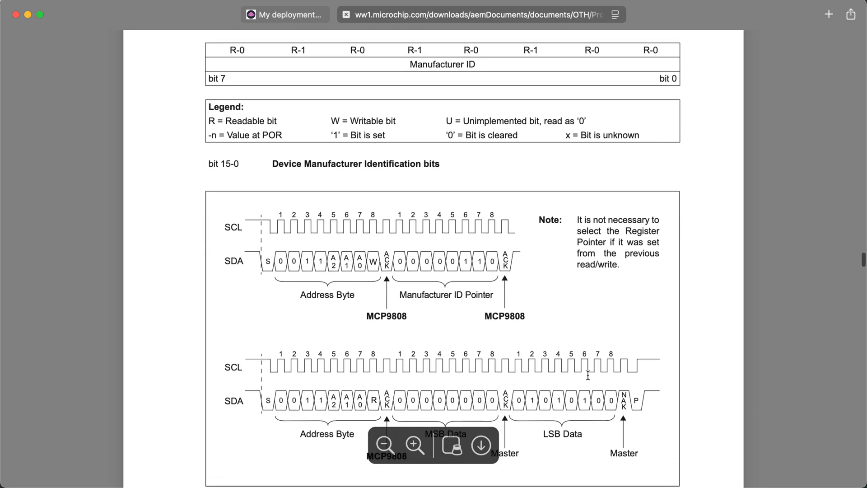
scroll(down, 3)
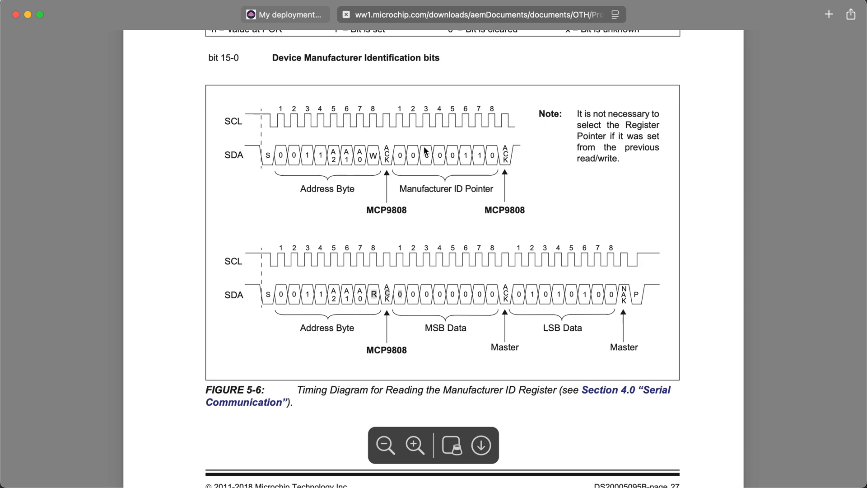
click(285, 14)
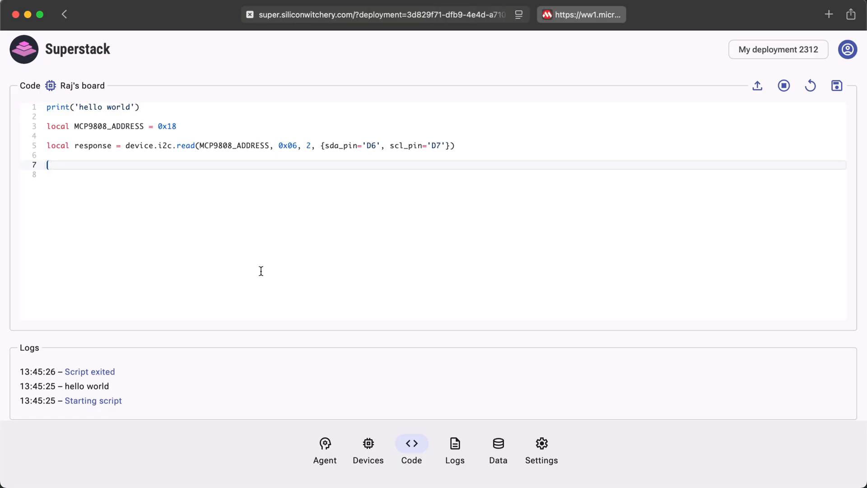
On response success, combine the two data bytes into id with string.byte shifts.
text(if response.cu)
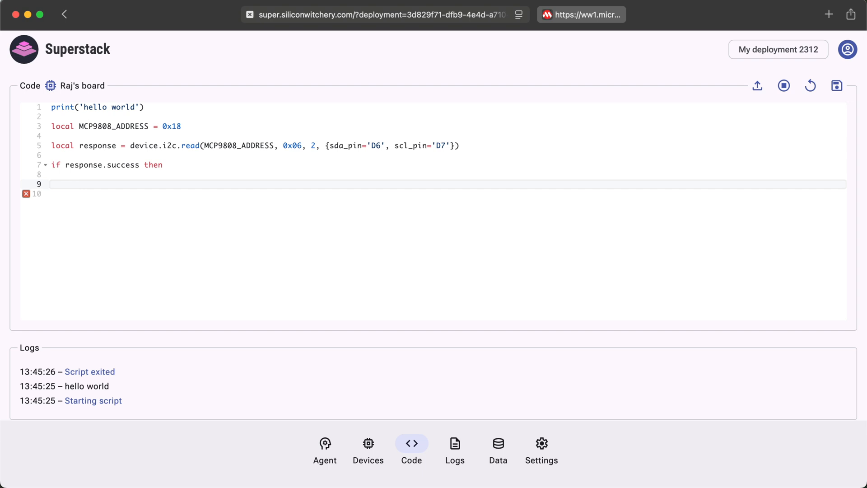
text(local id = ()
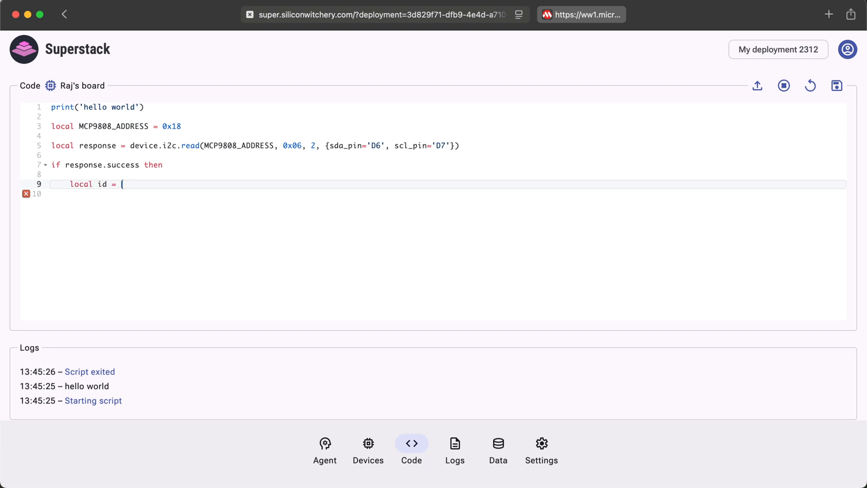
text(string.byte()
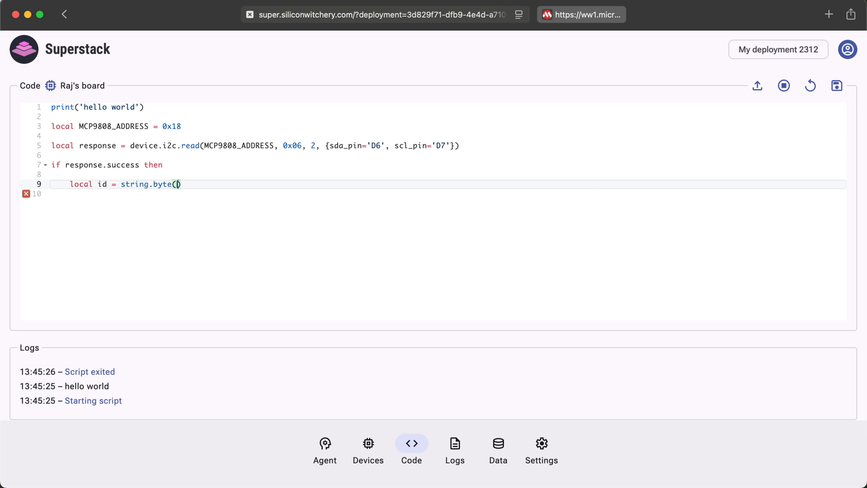
text(response.data)
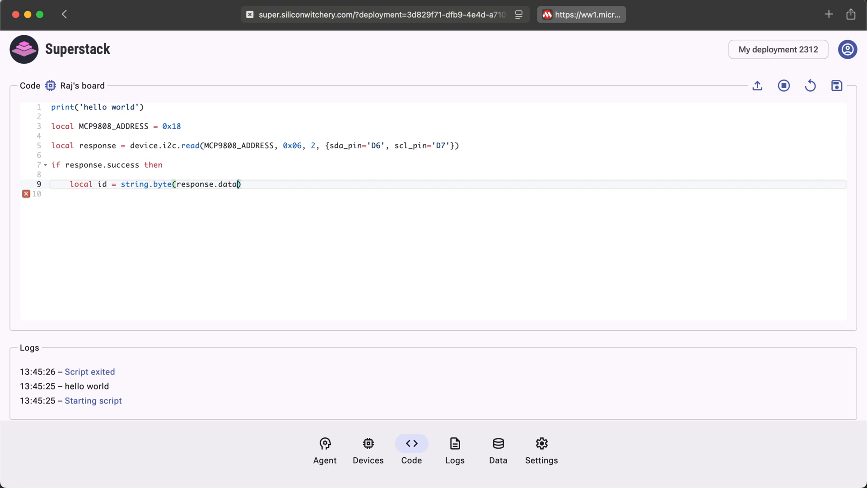
text(, 1) << 8 ()
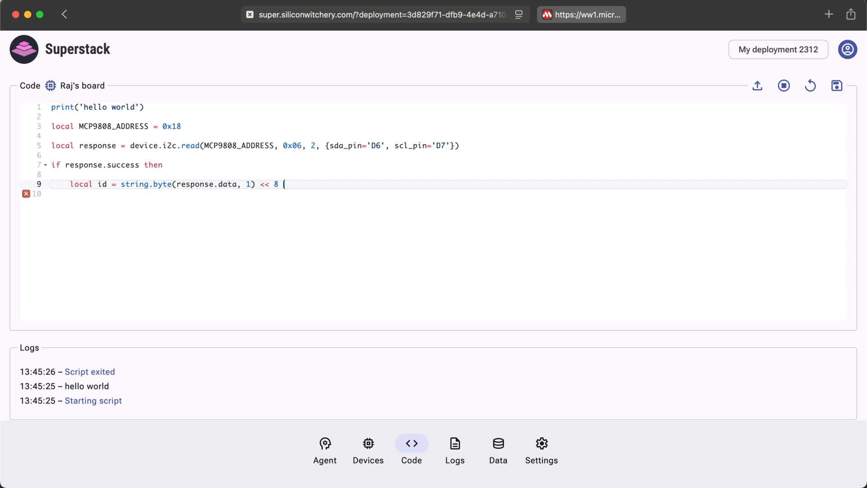
text(| string.by)
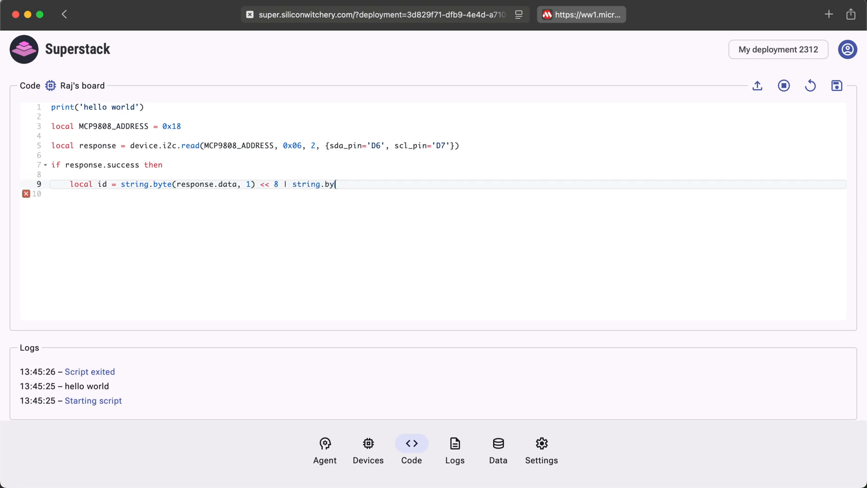
text(te(response.data, 2)
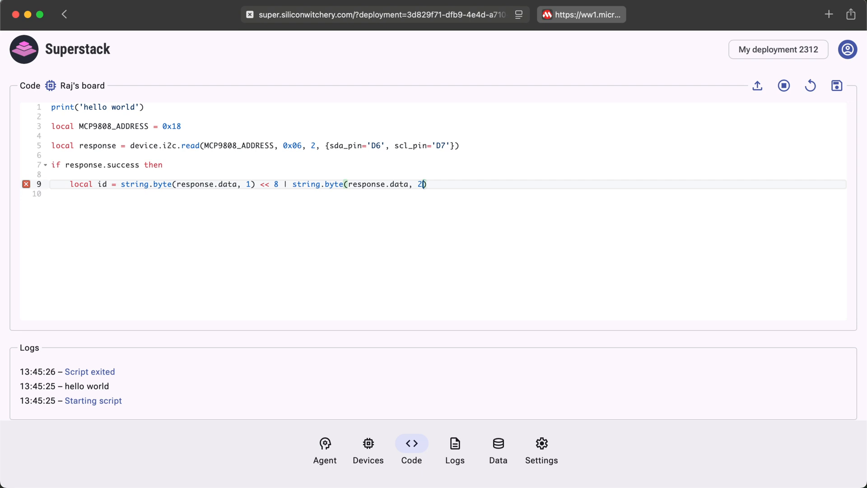
Print the result with string.format("Chip ID = 0x%x", id).
text(print()
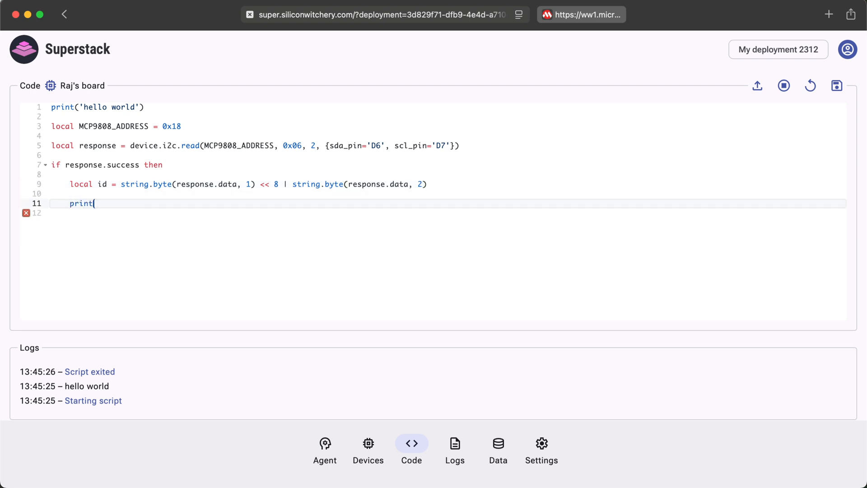
text(string.format("Chip ID =)
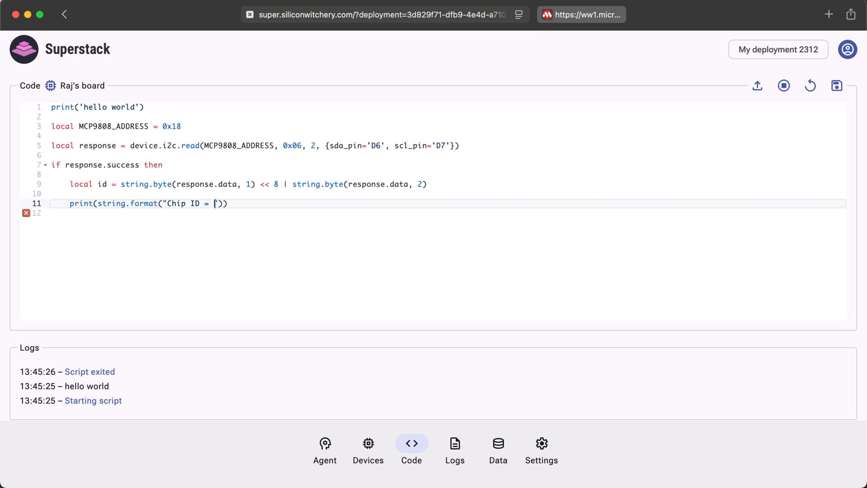
text(0x)
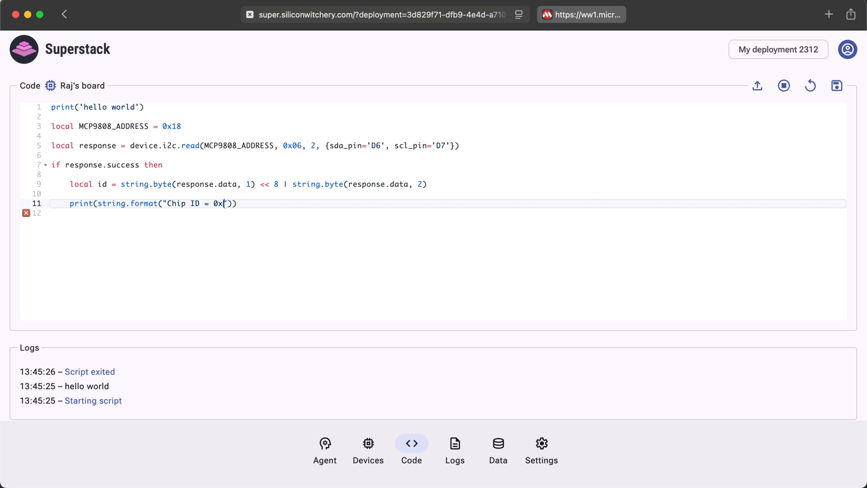
text(%x)
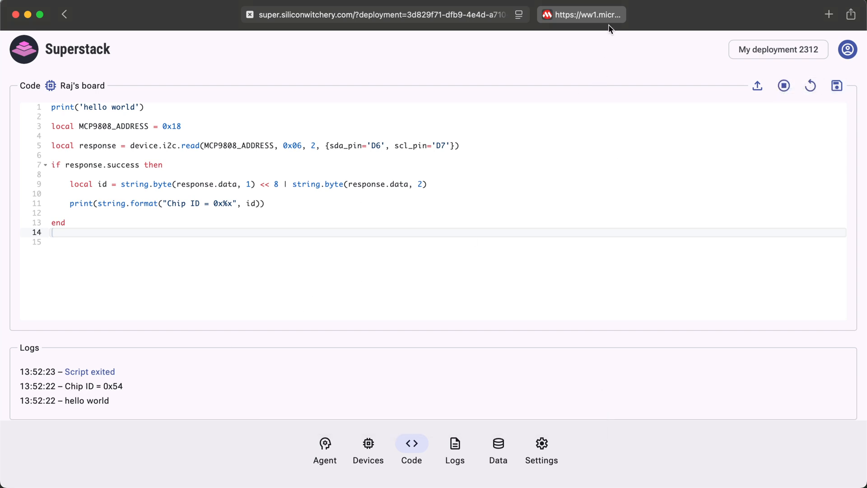
Add a Device not found error branch, change MCP9808_ADDRESS to 0x19, and save and run.
click(581, 15)
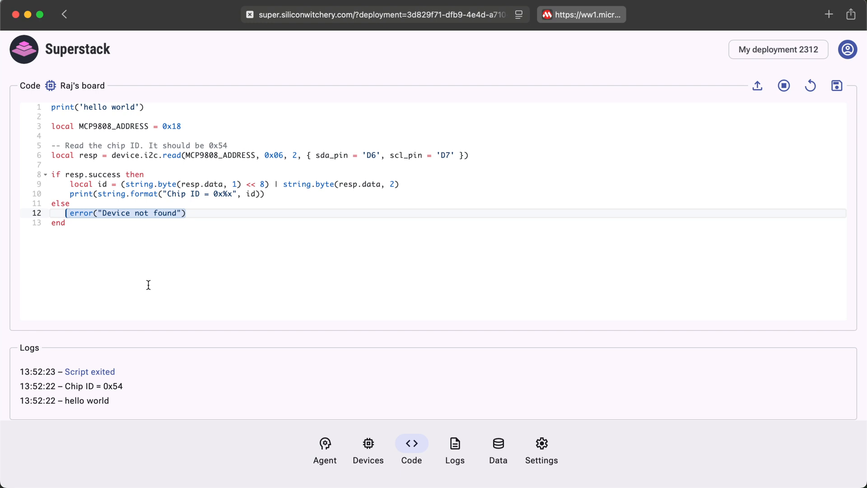
click(183, 126)
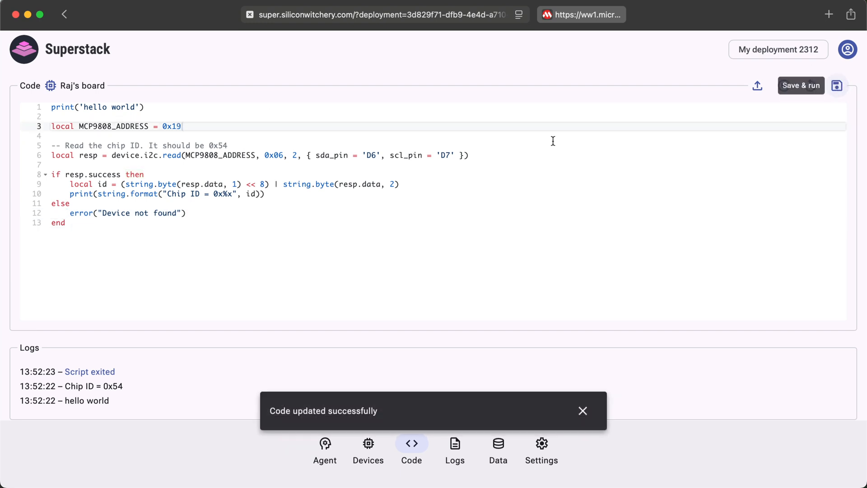
click(801, 85)
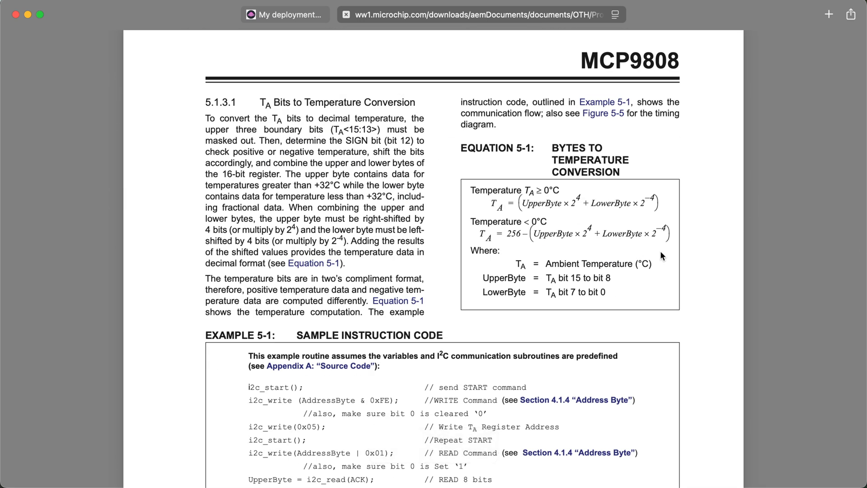
Scroll the datasheet through Equation 5-1 and Example 5-1 on temperature conversion.
scroll(down, 3)
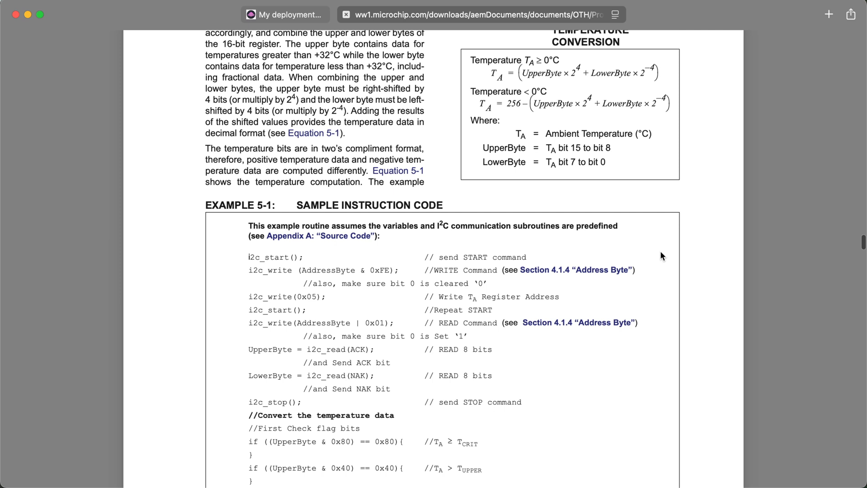
scroll(down, 3)
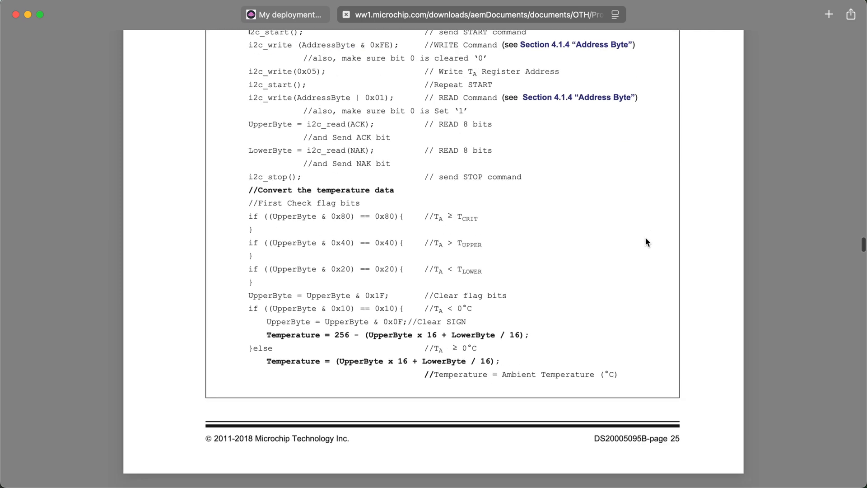
scroll(down, 3)
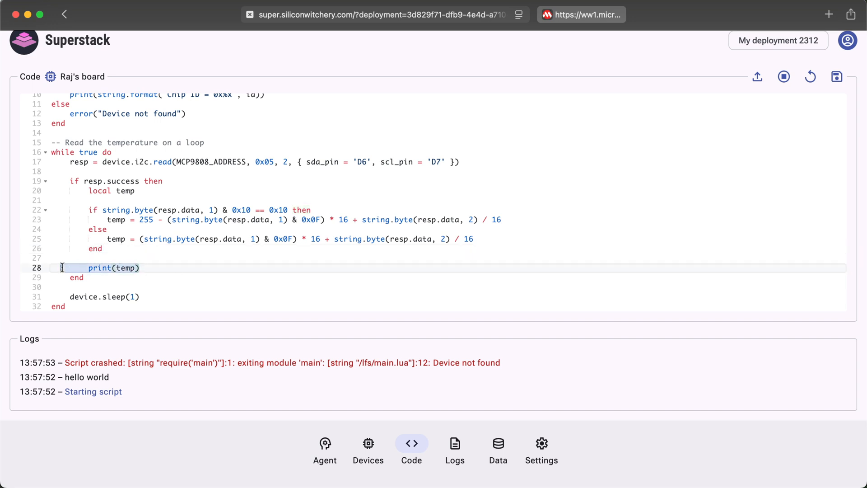
Edit the temperature print line in the reading loop.
click(103, 297)
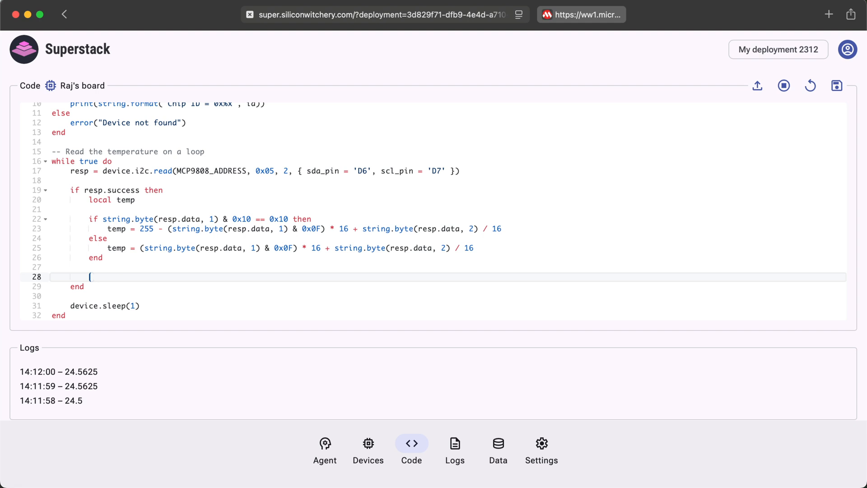
Add network.send_data{temperature=temp} to the loop and save and run the script.
text(netwo)
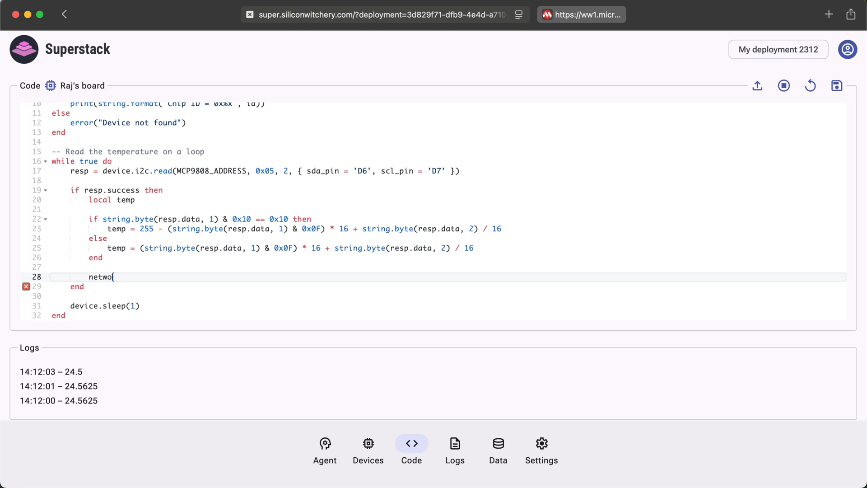
text(rk.send_data{)
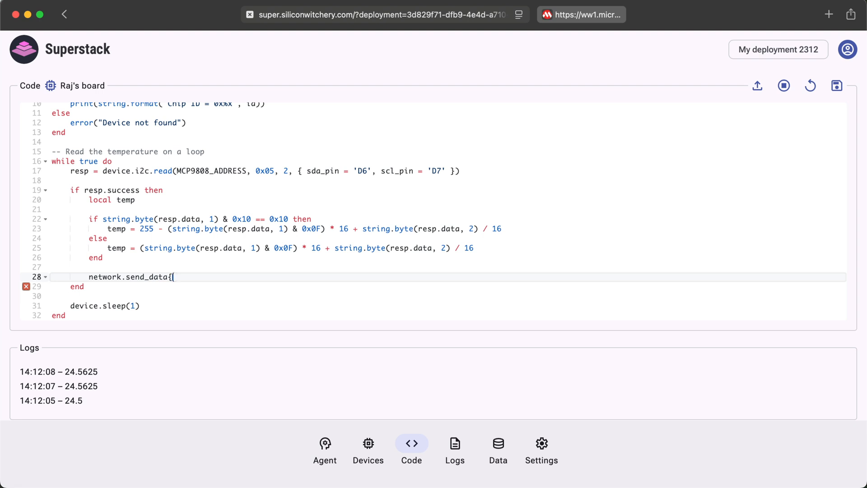
text(temperature=temp})
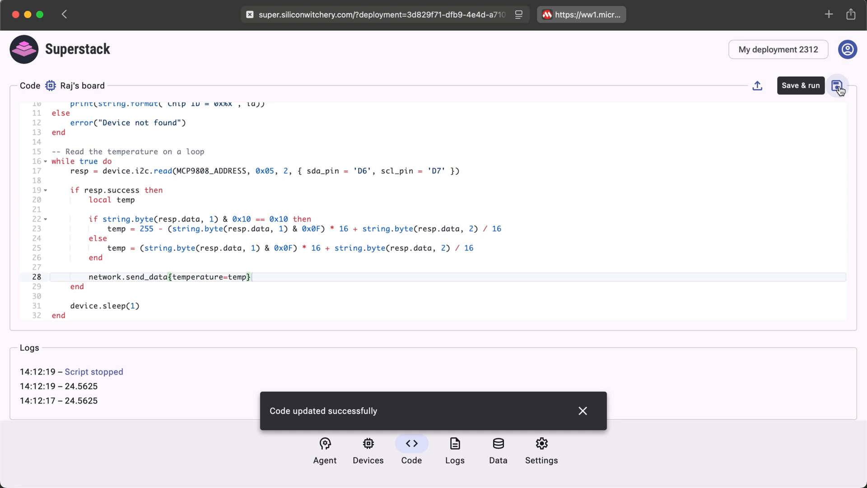
click(836, 85)
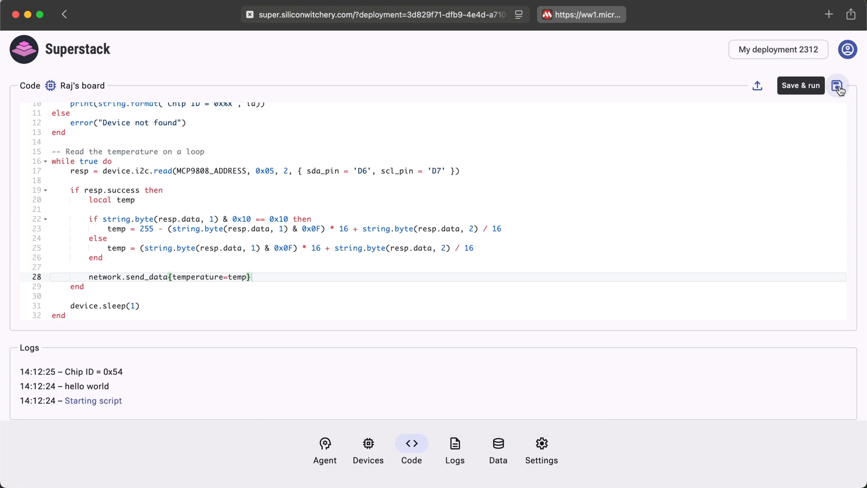
click(837, 86)
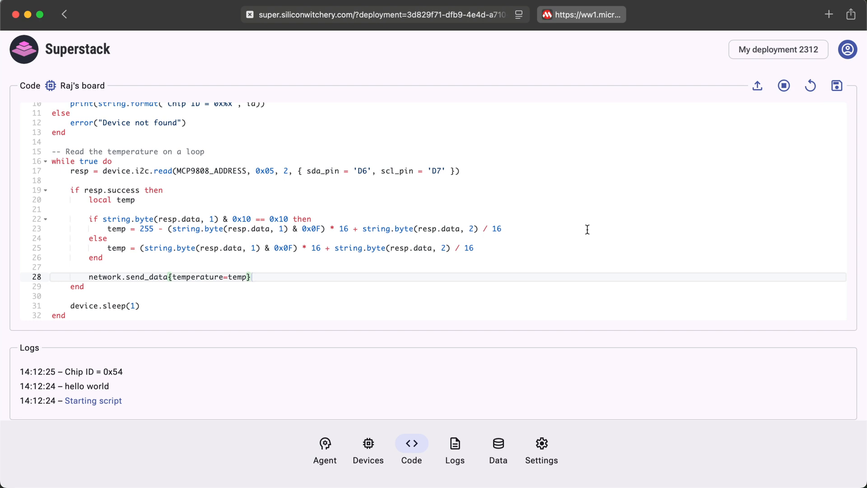
mouse_move(442, 403)
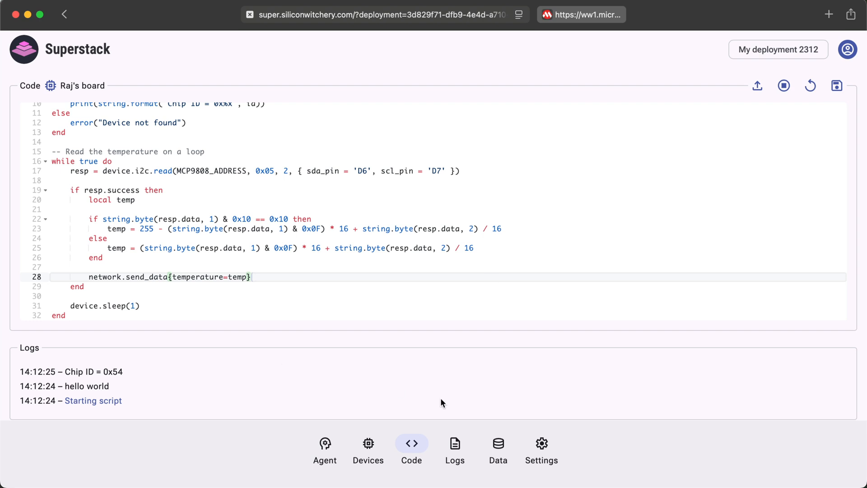
Check the temperature data records around 24.56, then switch to the Greenhouse Demo deployment.
click(497, 448)
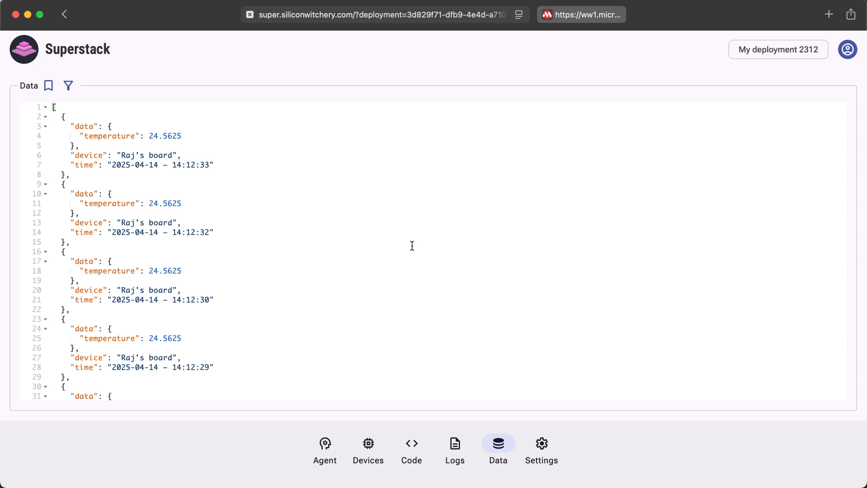
click(367, 448)
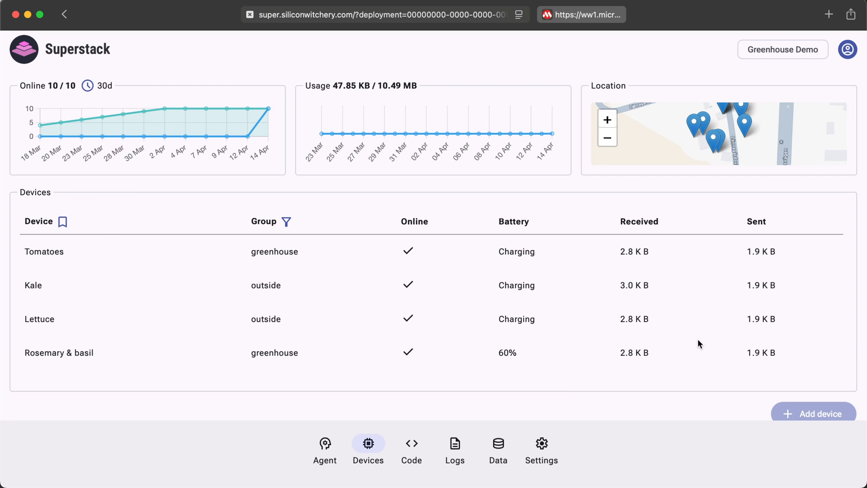
mouse_move(787, 96)
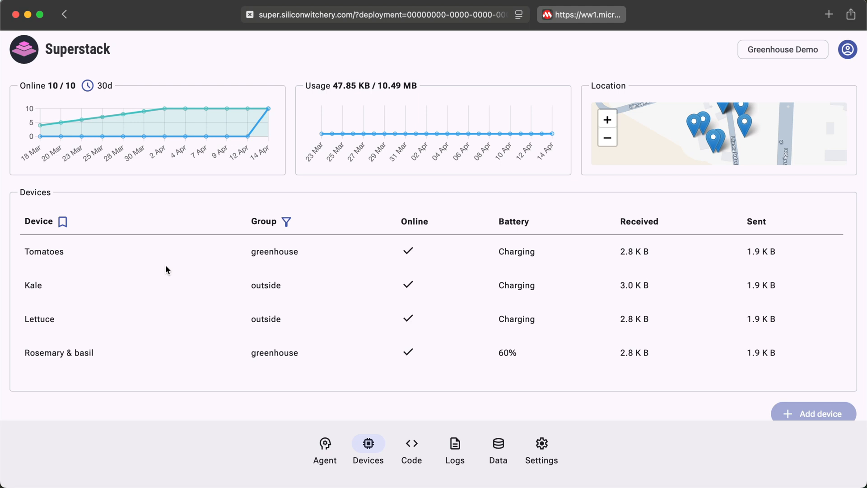
click(43, 252)
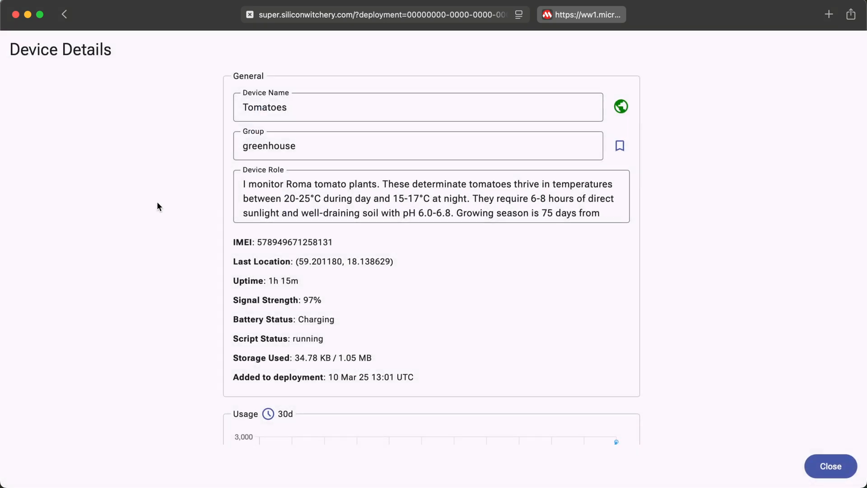
mouse_move(306, 106)
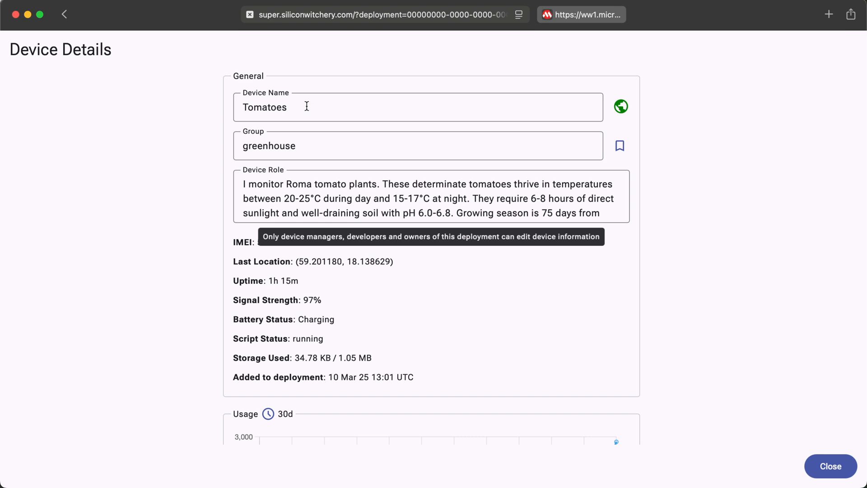
mouse_move(322, 169)
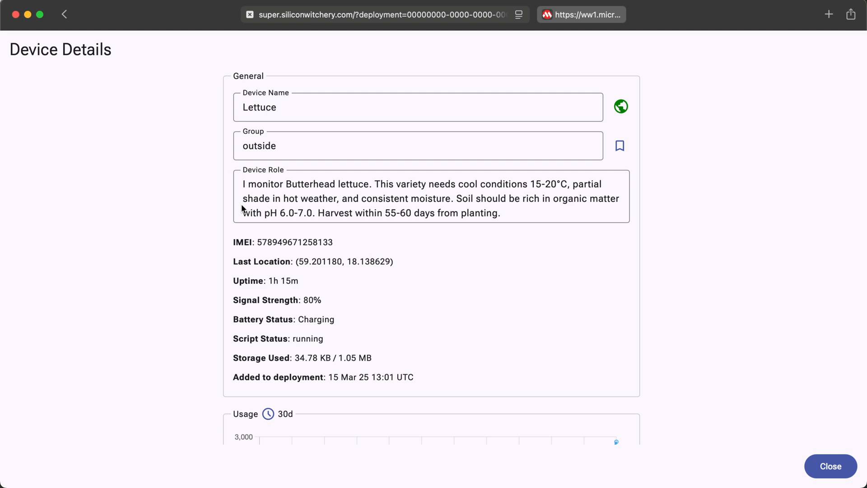
click(829, 466)
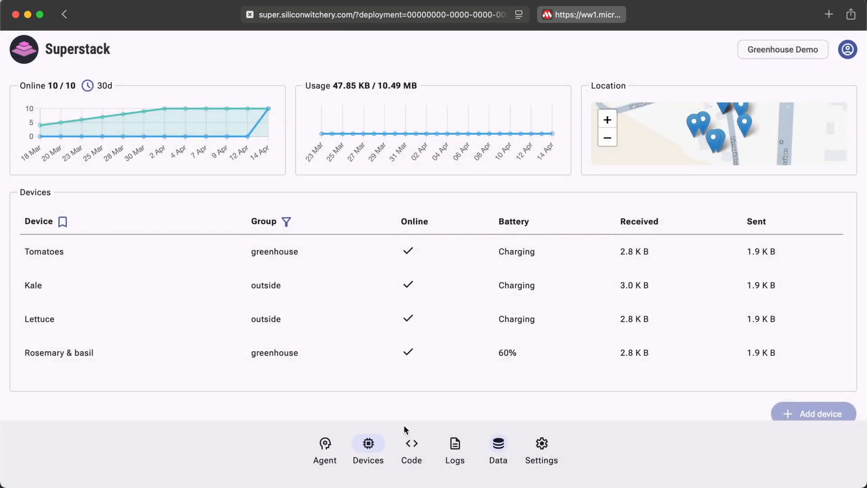
Ask the greenhouse agent for the average temperature and get its answer of about 20.91°C.
click(324, 448)
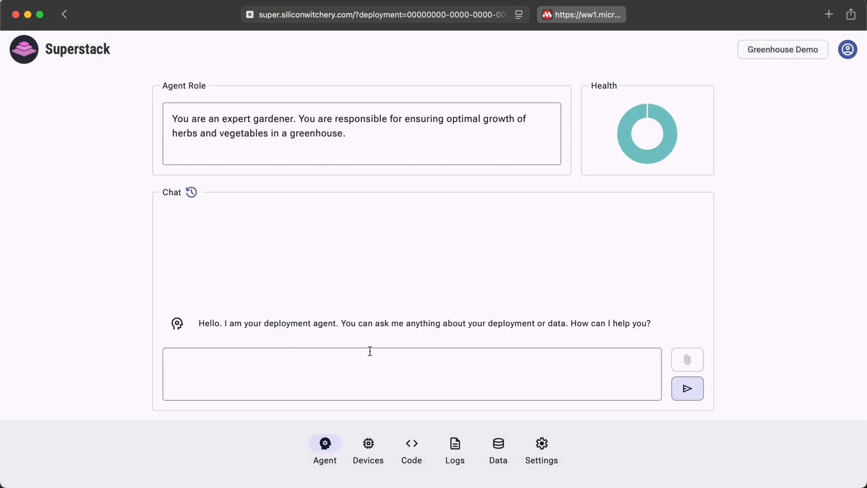
mouse_move(367, 444)
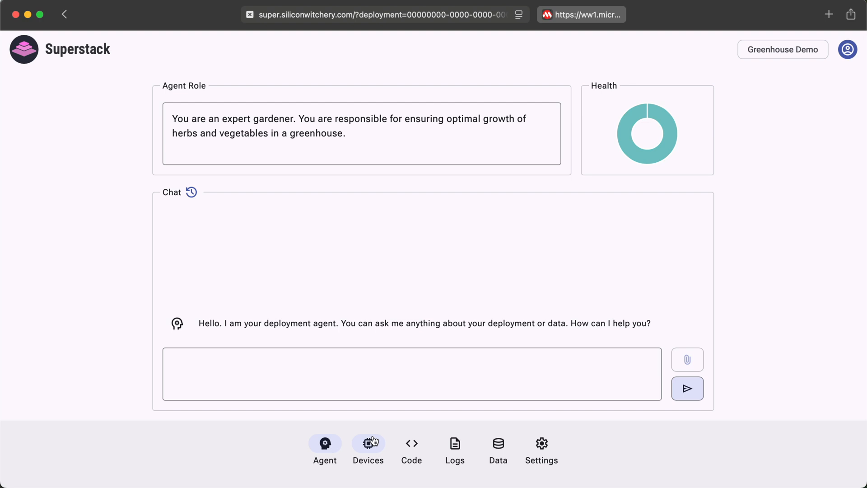
click(412, 374)
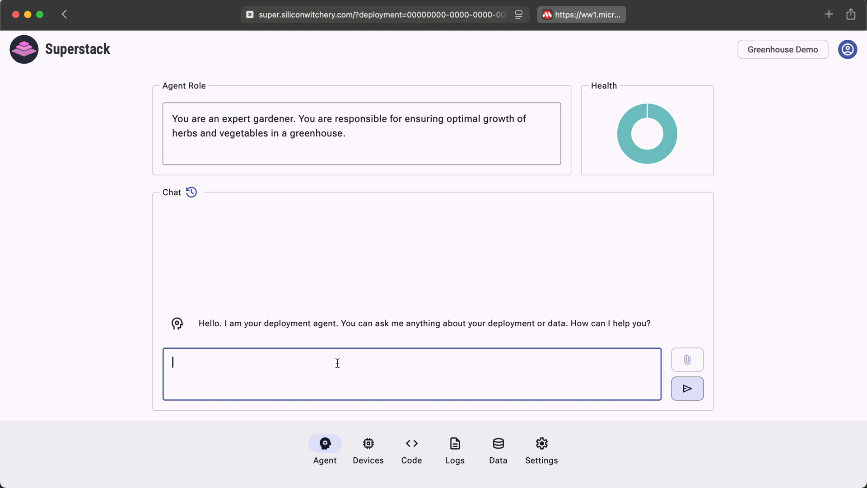
text(wh)
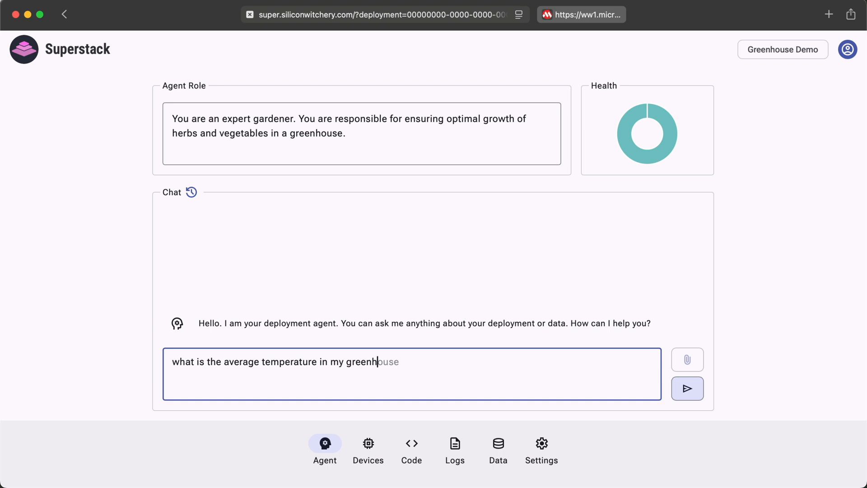
click(687, 388)
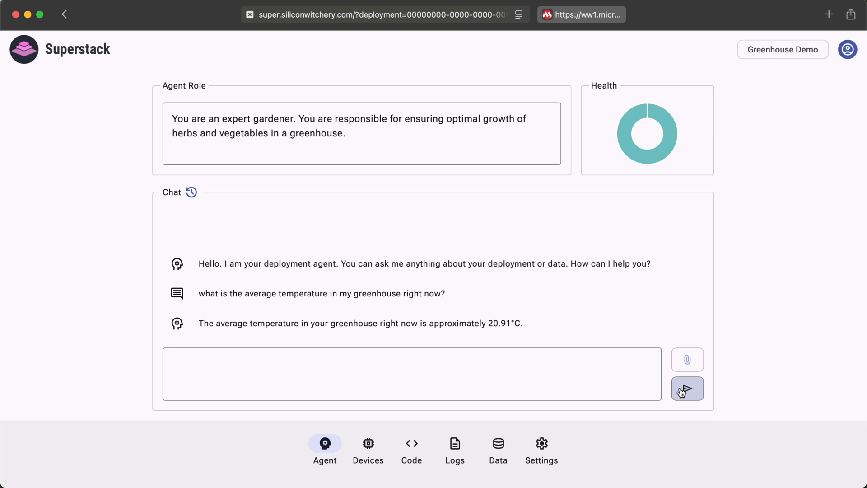
mouse_move(379, 440)
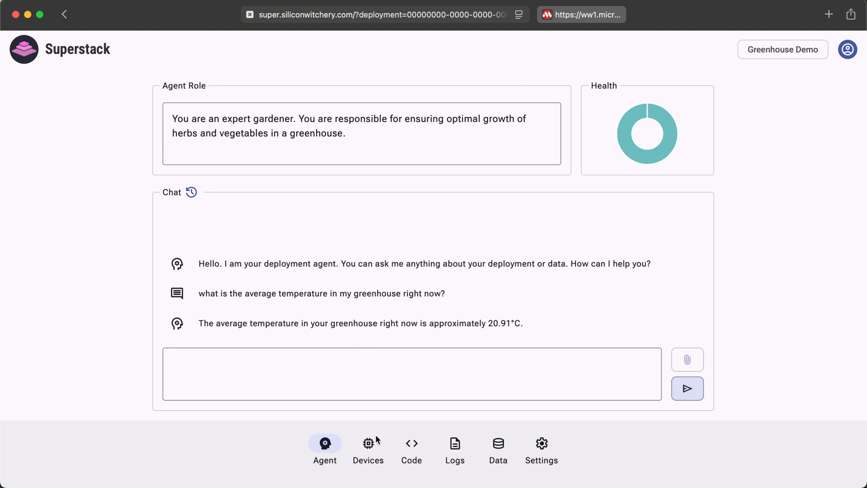
click(368, 448)
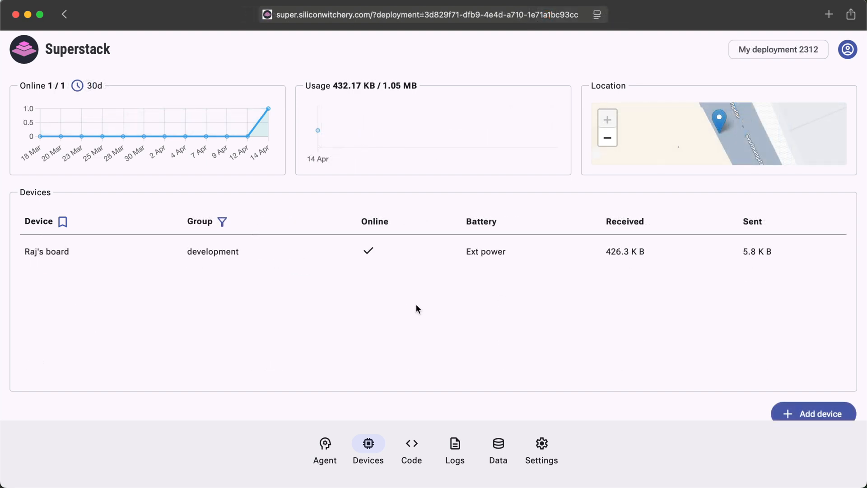
Review Raj's board's device details in My deployment 2312, then close them.
click(46, 252)
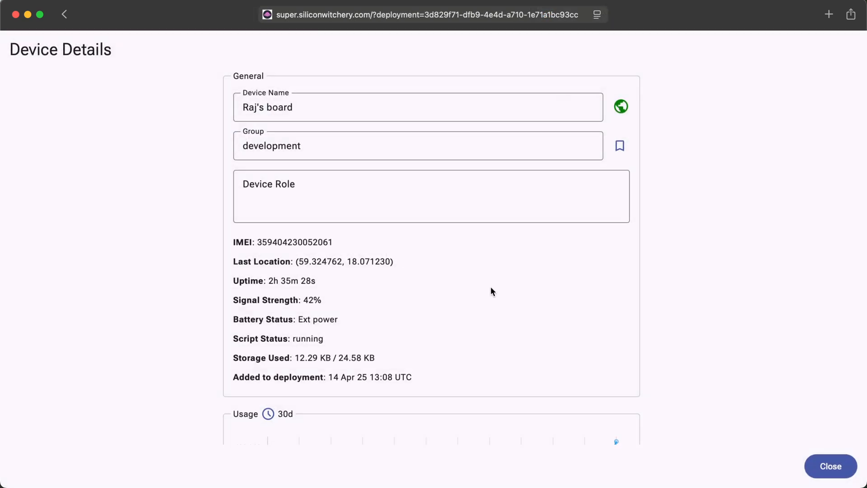
scroll(down, 3)
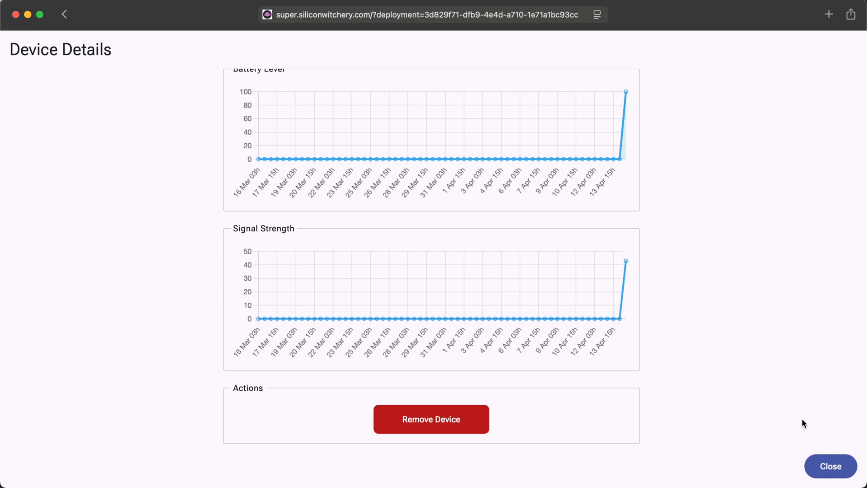
click(411, 448)
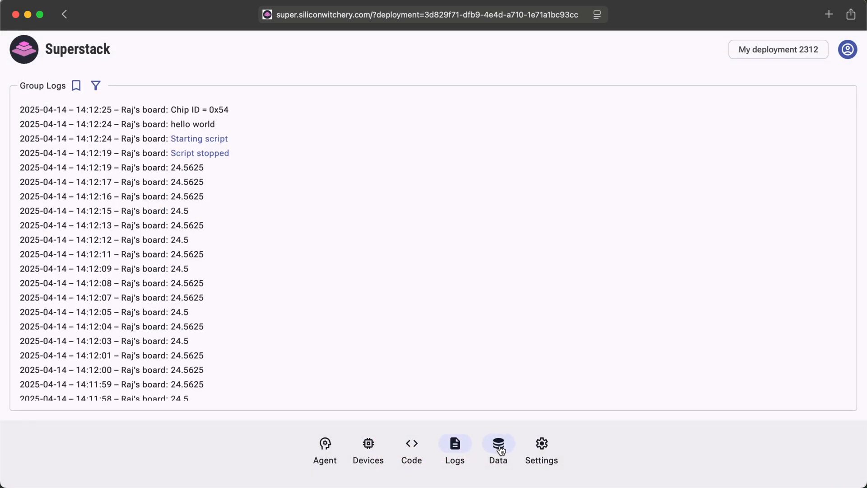
Create a new API key under My deployment 2312's settings and copy it to the clipboard.
click(541, 448)
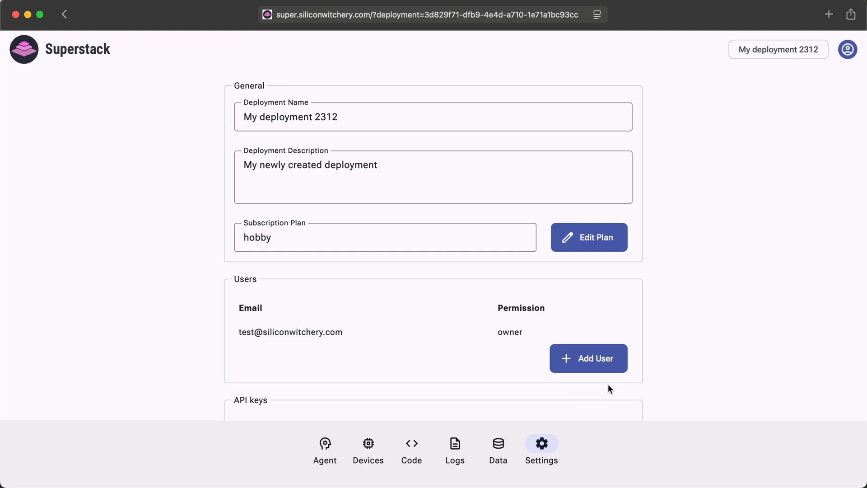
scroll(down, 3)
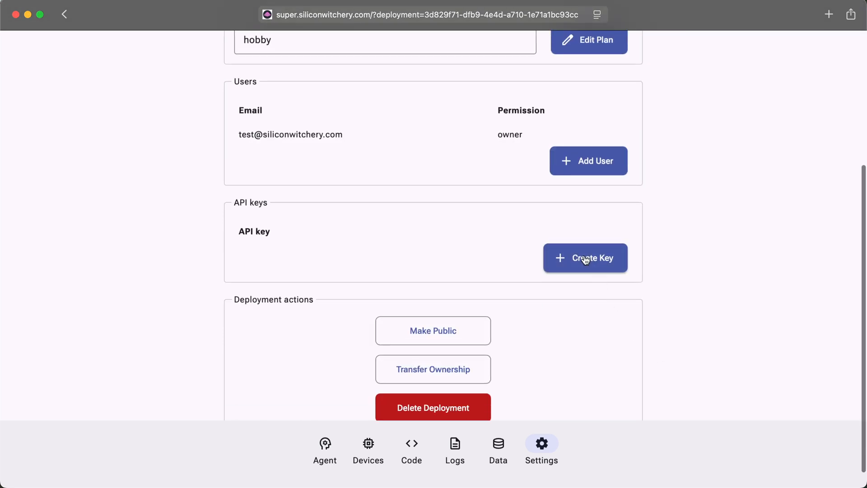
click(584, 257)
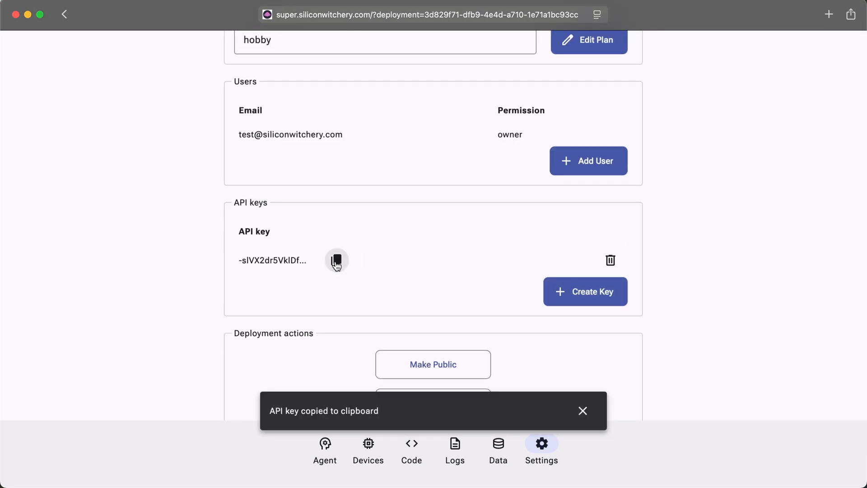
mouse_move(405, 266)
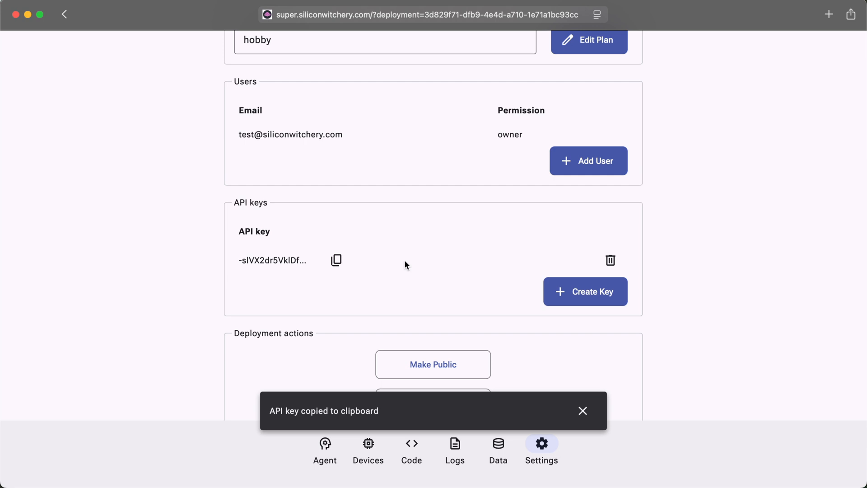